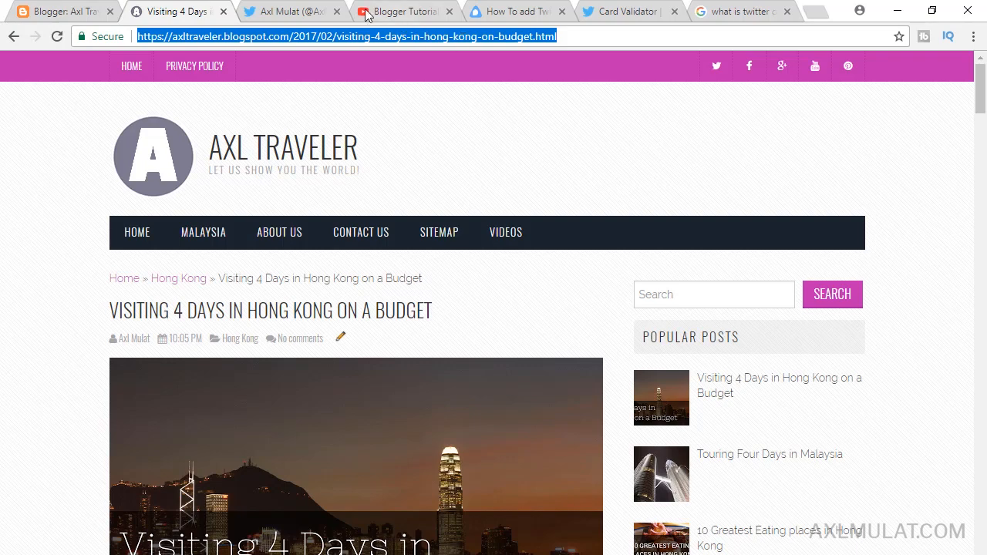
- Tweet 'test' with the Visiting 4 Days in Hong Kong on a Budget post link
{"action": "left_click", "coordinate": [289, 11]}
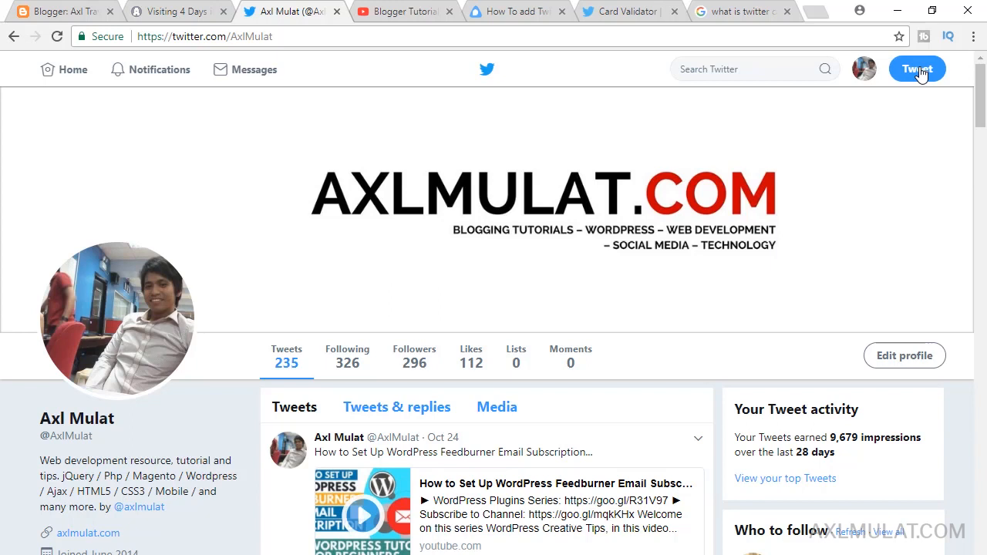
{"action": "left_click", "coordinate": [916, 69]}
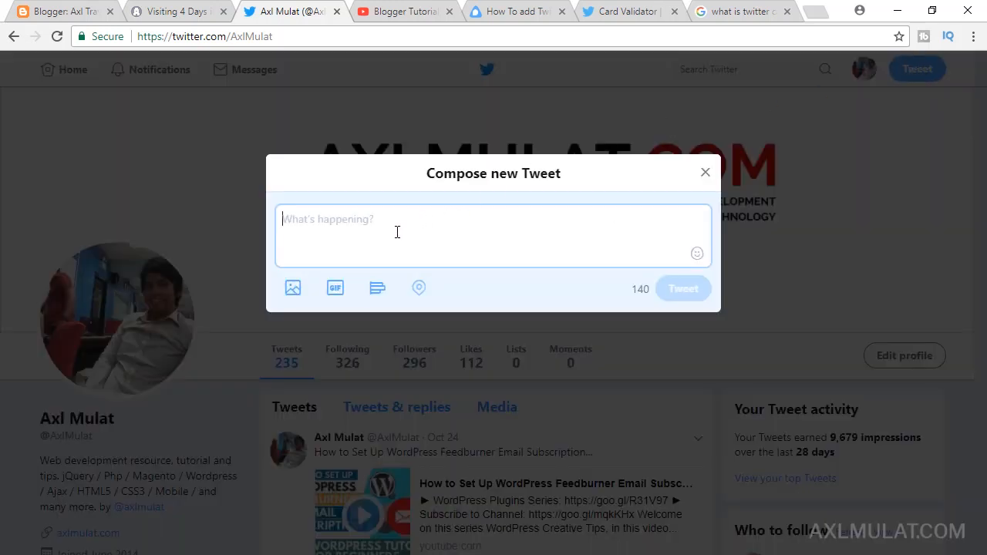
{"action": "type", "text": "test..."}
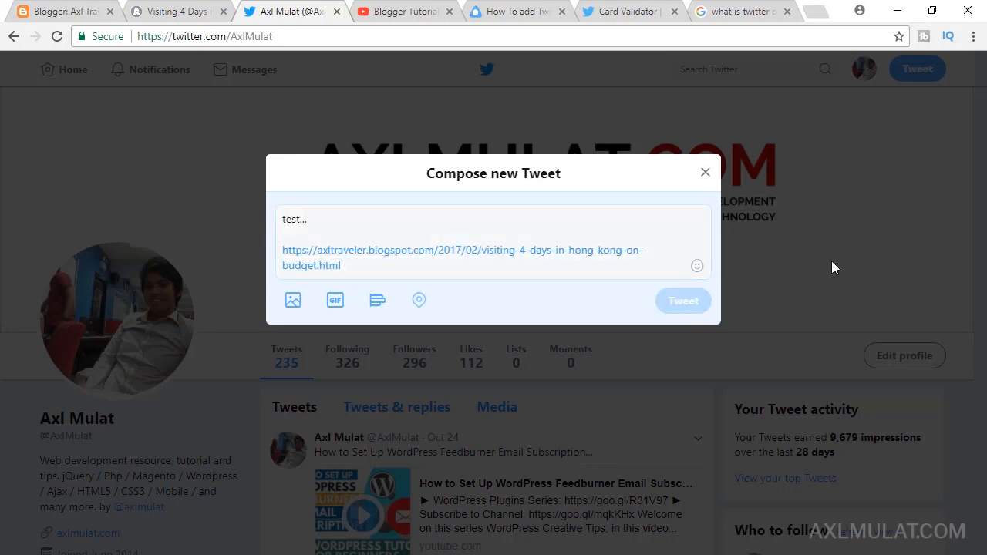
{"action": "left_click", "coordinate": [681, 301]}
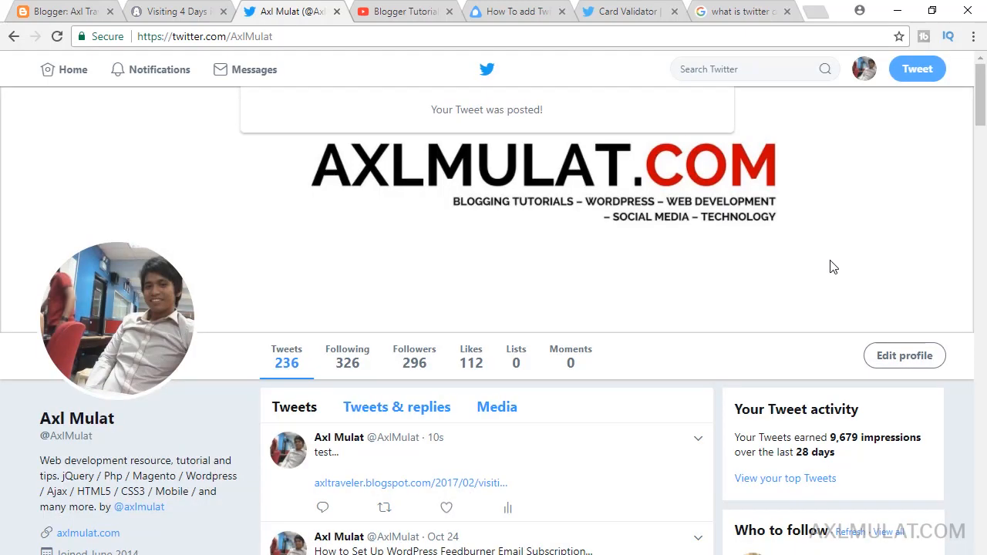
{"action": "scroll", "scroll_direction": "down", "scroll_amount": 3}
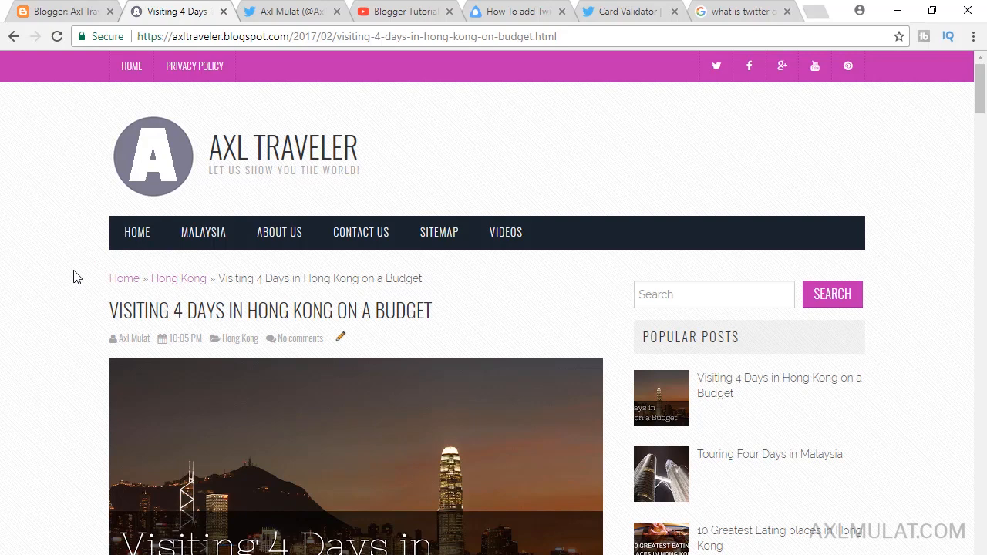
- Check that the test tweet shows a plain link, then go to Blogger's All posts list
{"action": "scroll", "scroll_direction": "down", "scroll_amount": 3}
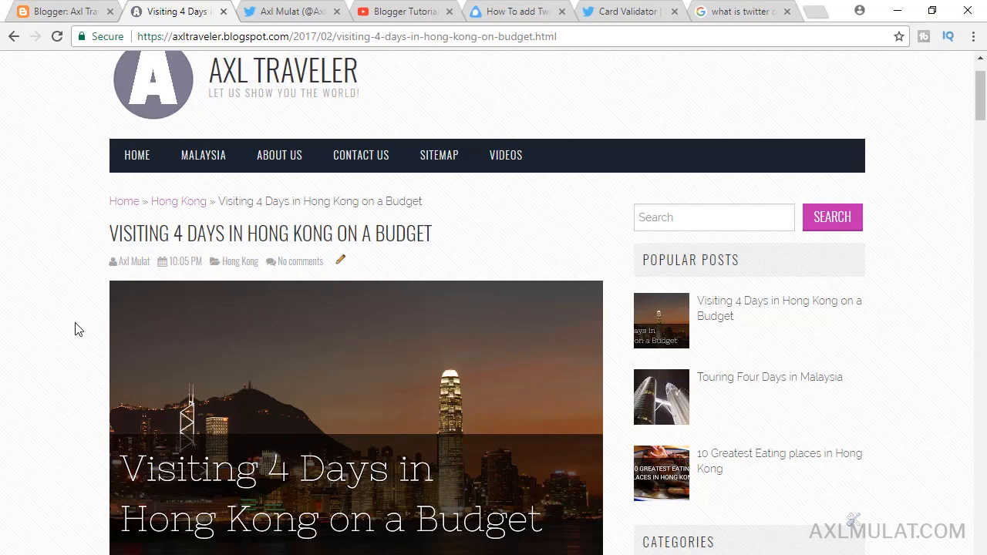
{"action": "mouse_move", "coordinate": [143, 276]}
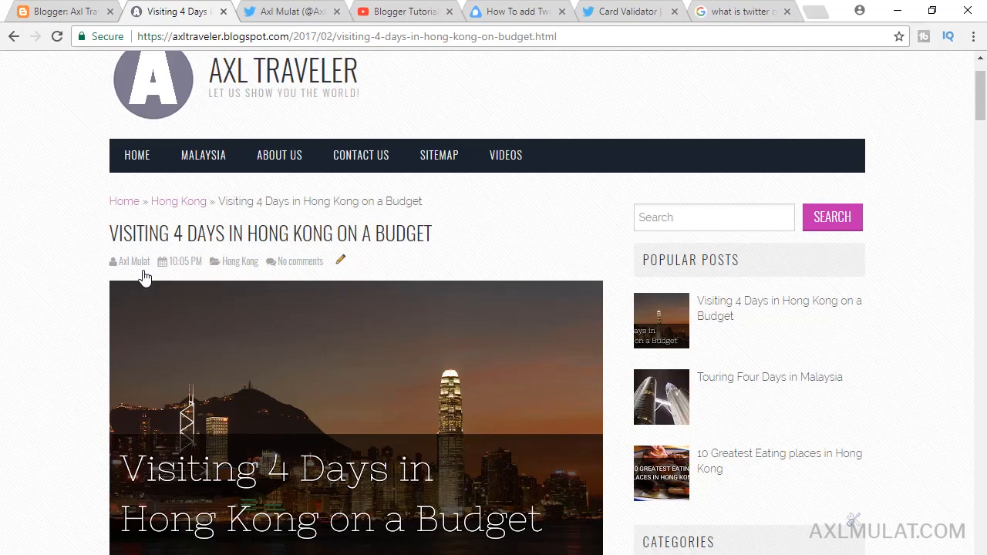
{"action": "left_click", "coordinate": [289, 10]}
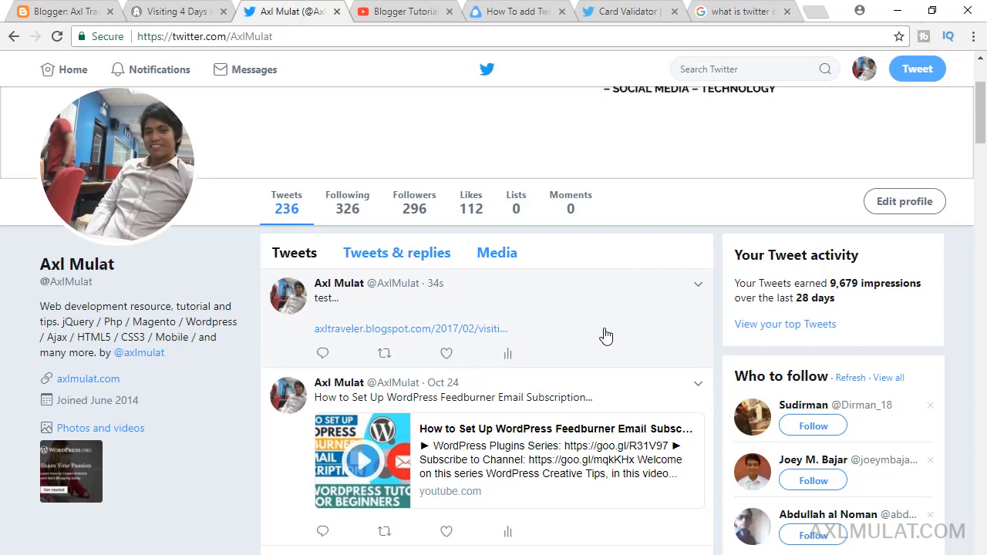
{"action": "mouse_move", "coordinate": [606, 336]}
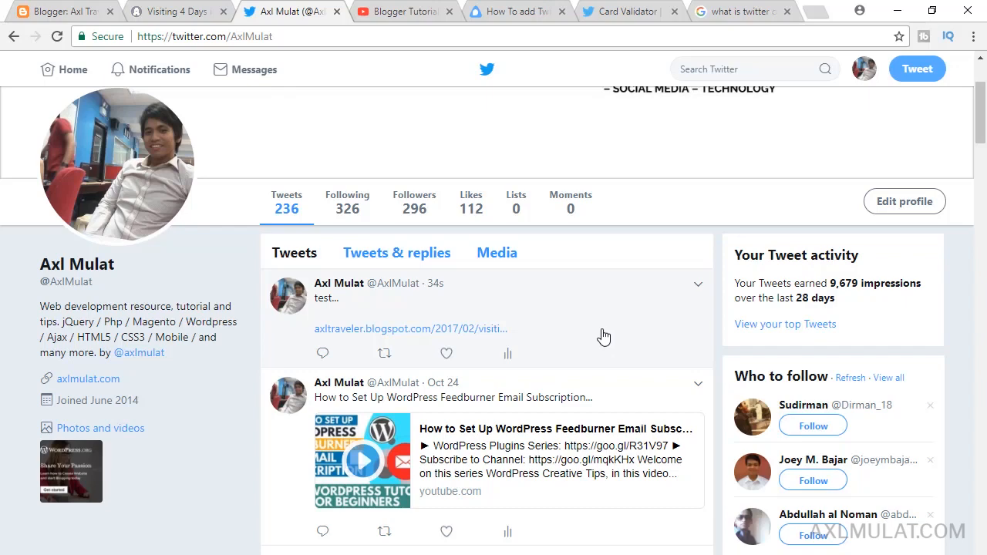
{"action": "left_click", "coordinate": [58, 11]}
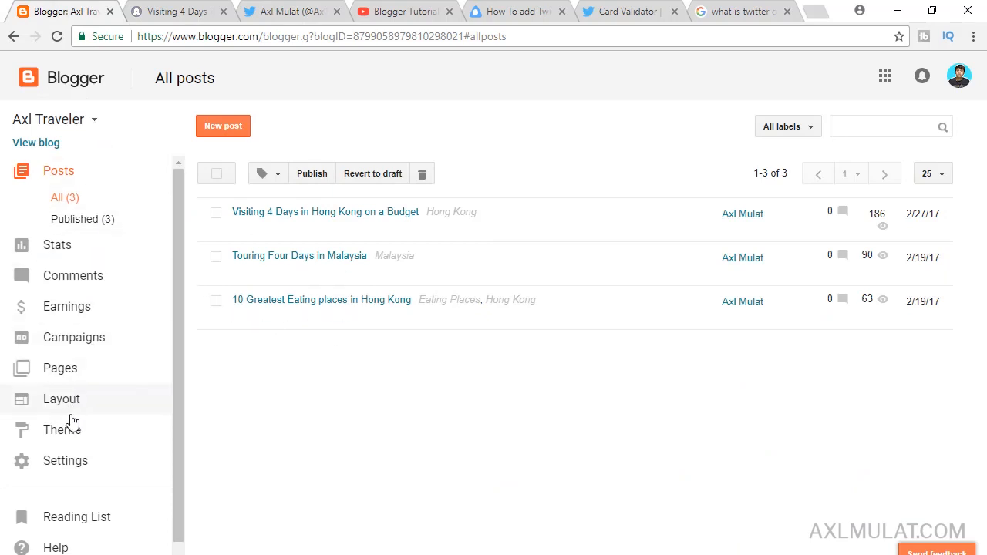
- Open Edit HTML for the Axl Traveler theme and place the cursor in the code
{"action": "left_click", "coordinate": [61, 399]}
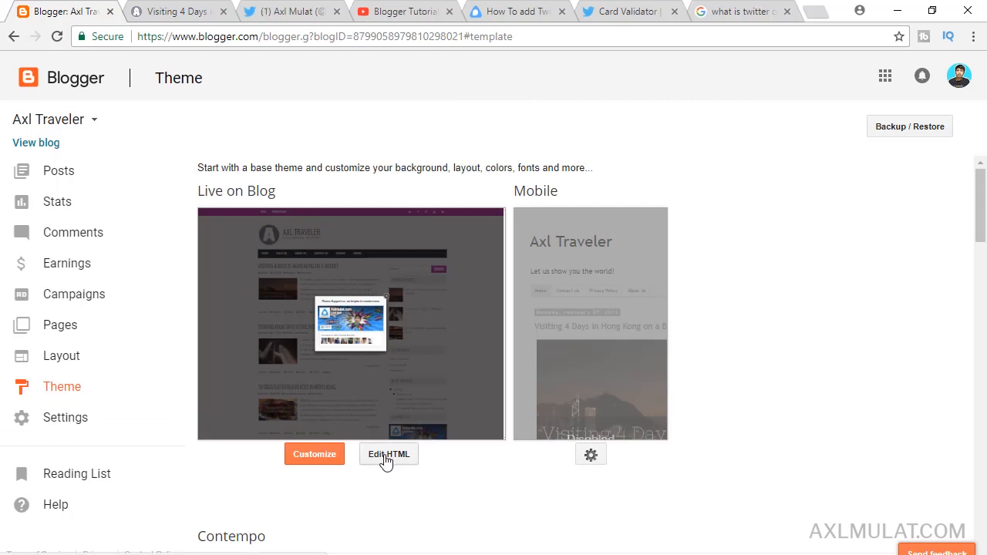
{"action": "left_click", "coordinate": [387, 453]}
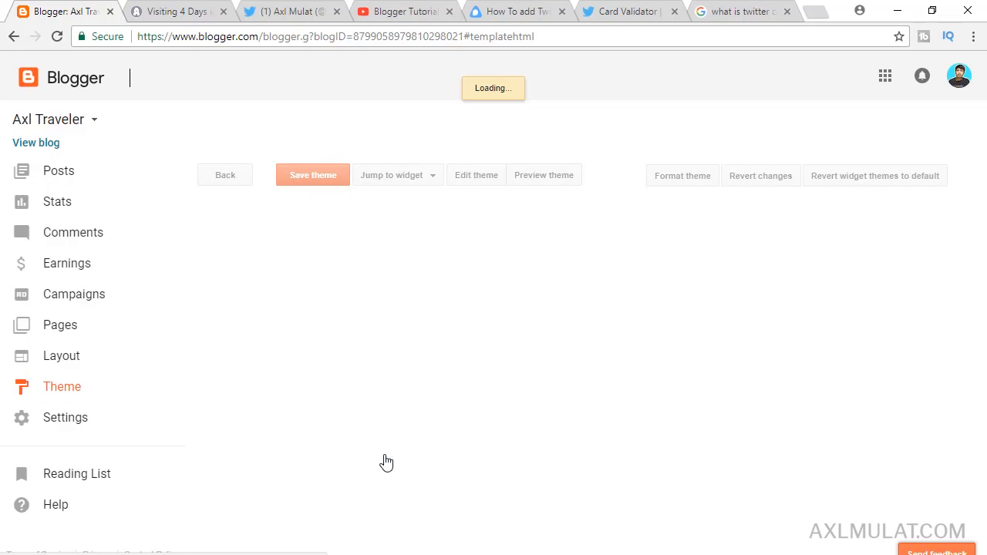
{"action": "left_click", "coordinate": [476, 175]}
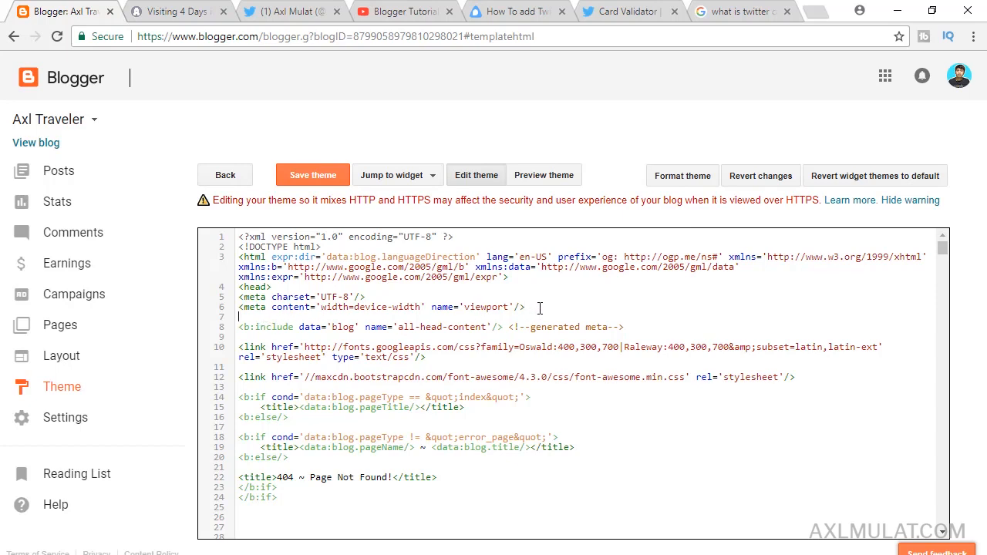
- Search the theme code for the closing </head> tag
{"action": "key", "text": "ctrl+F5"}
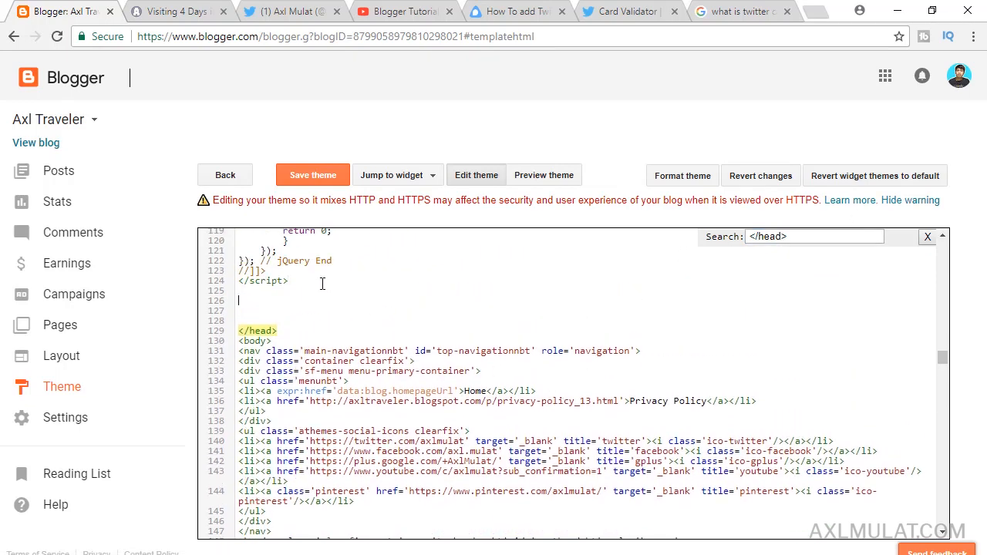
{"action": "mouse_move", "coordinate": [280, 306]}
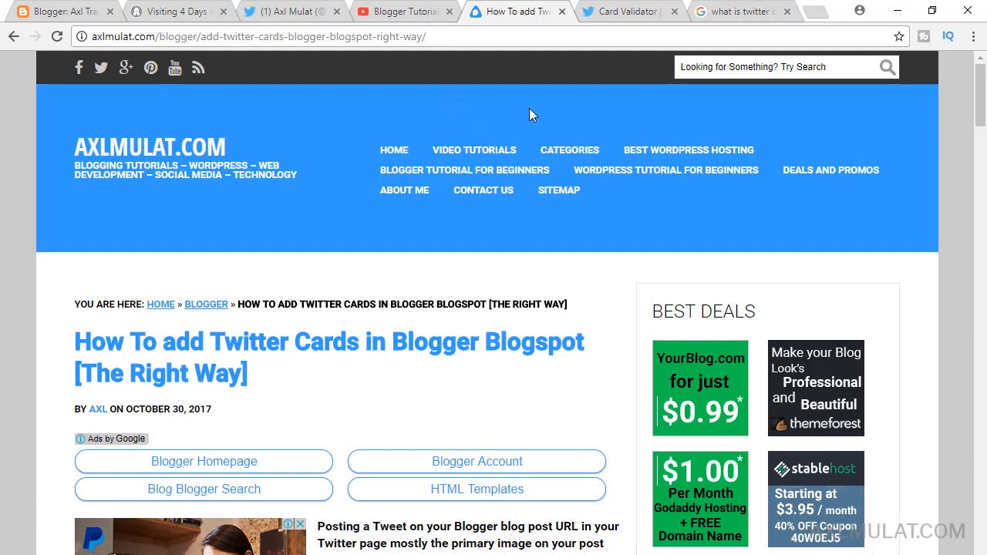
- Scroll the How To add Twitter Cards article down to its code snippet
{"action": "scroll", "scroll_direction": "down", "scroll_amount": 3}
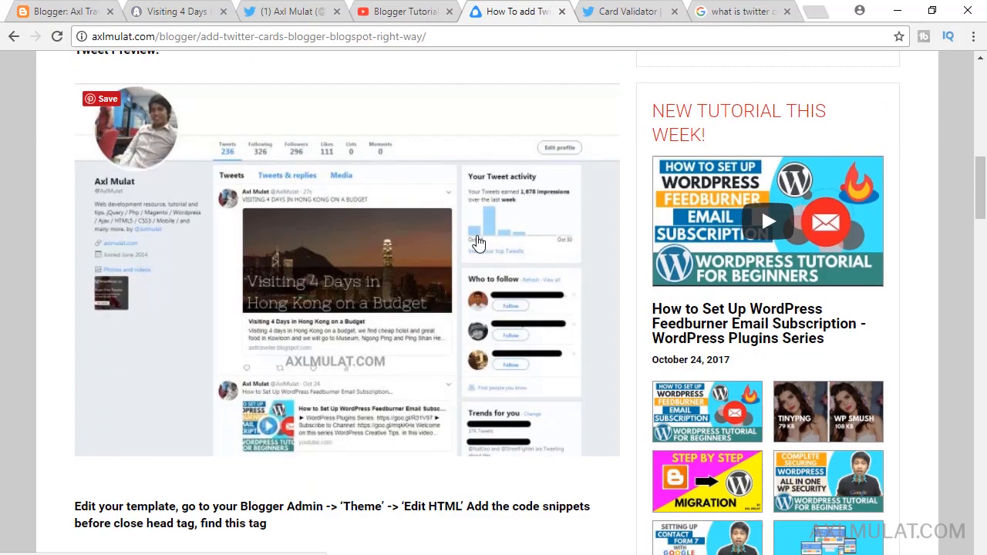
{"action": "scroll", "scroll_direction": "down", "scroll_amount": 3}
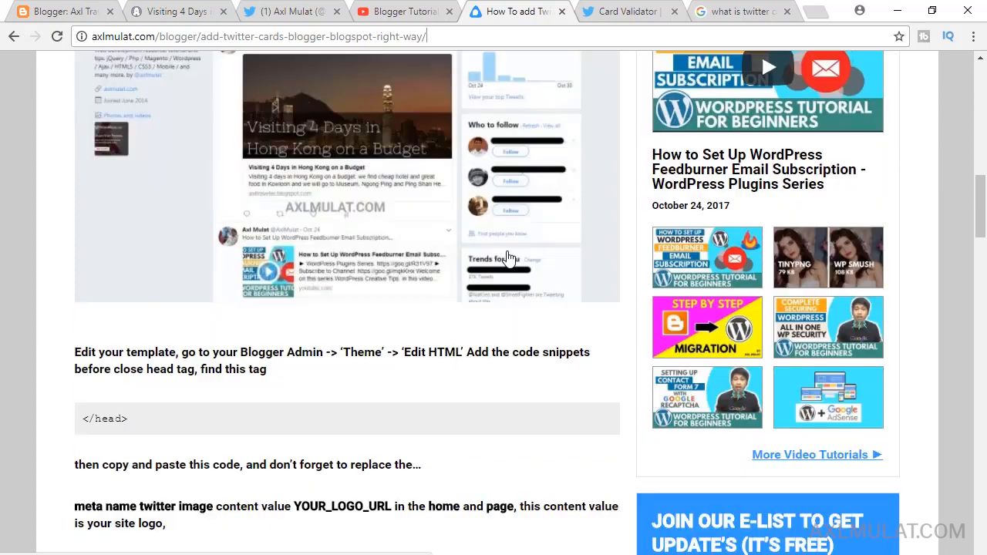
{"action": "scroll", "scroll_direction": "down", "scroll_amount": 3}
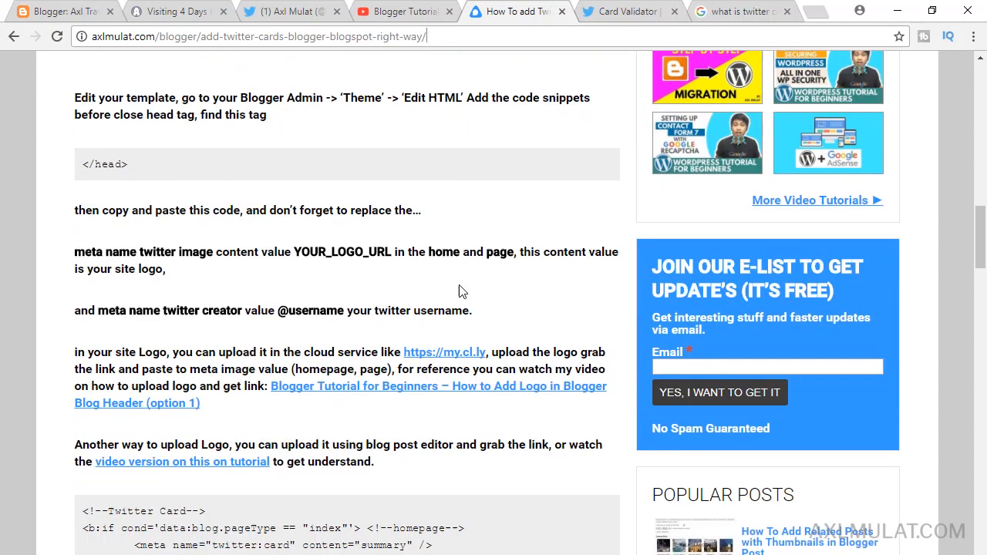
{"action": "scroll", "scroll_direction": "down", "scroll_amount": 3}
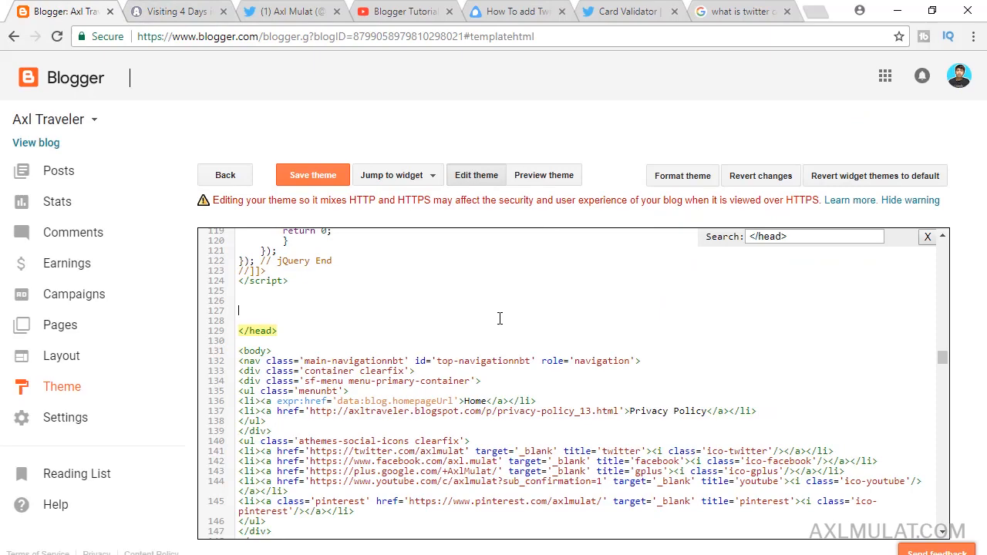
{"action": "mouse_move", "coordinate": [297, 305]}
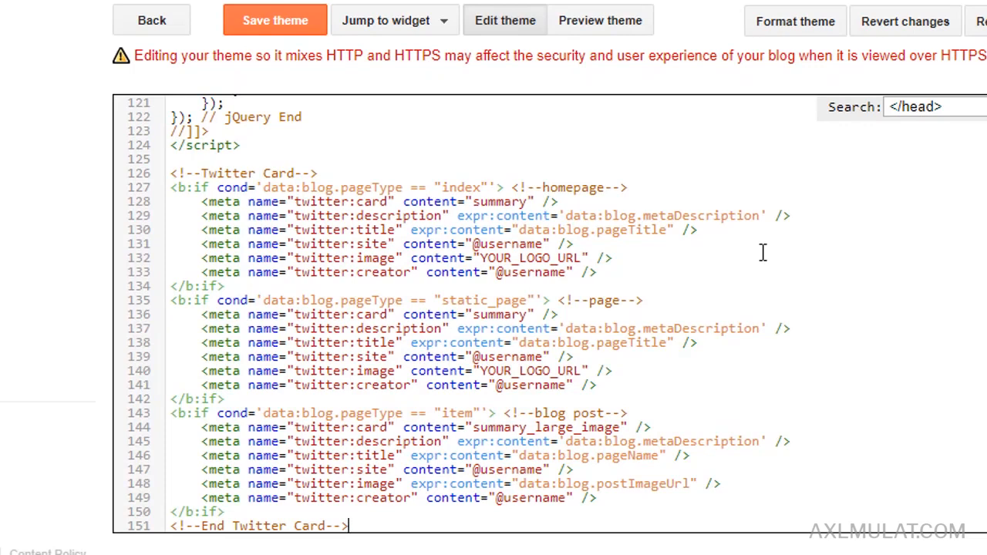
{"action": "mouse_move", "coordinate": [777, 249]}
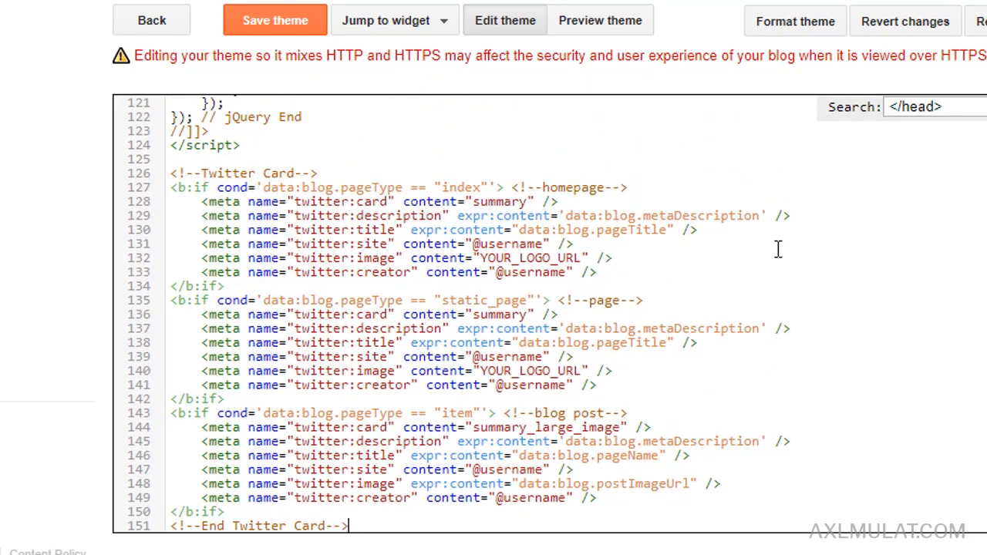
{"action": "mouse_move", "coordinate": [584, 249]}
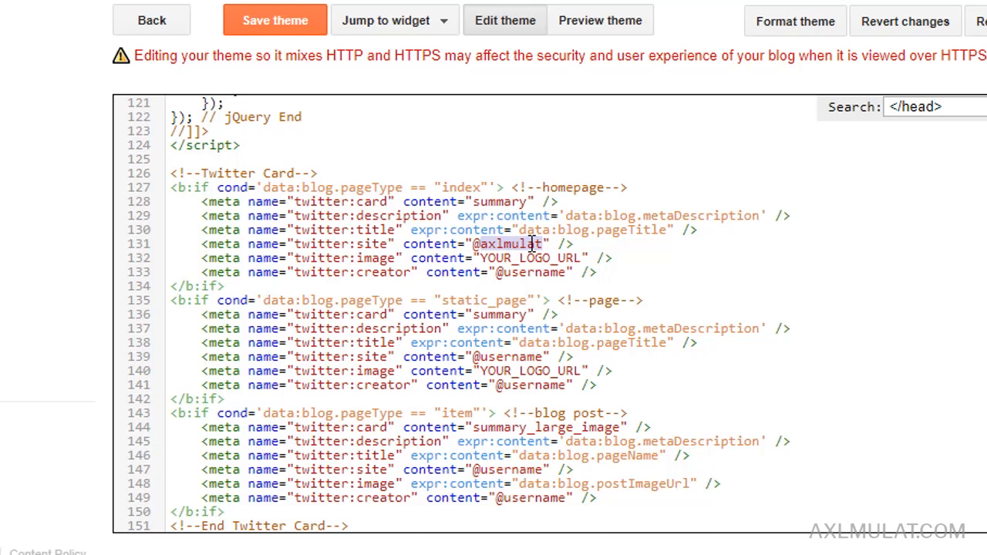
{"action": "type", "text": "@axlmulat"}
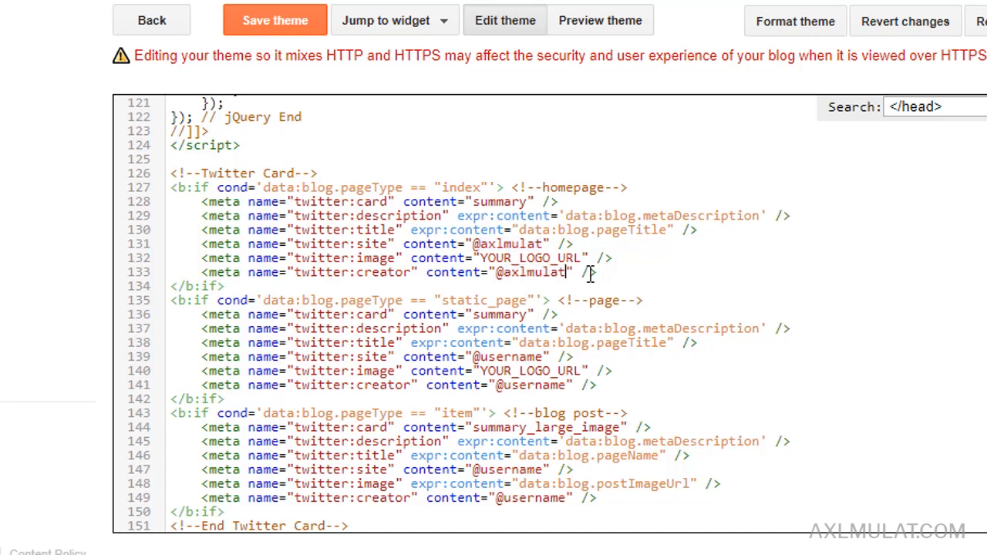
{"action": "mouse_move", "coordinate": [523, 218]}
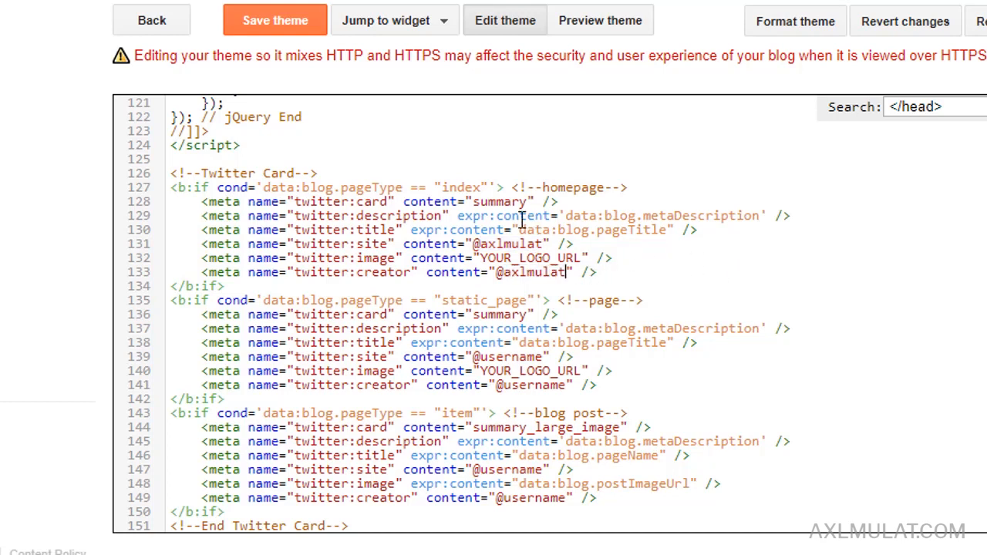
{"action": "mouse_move", "coordinate": [611, 248]}
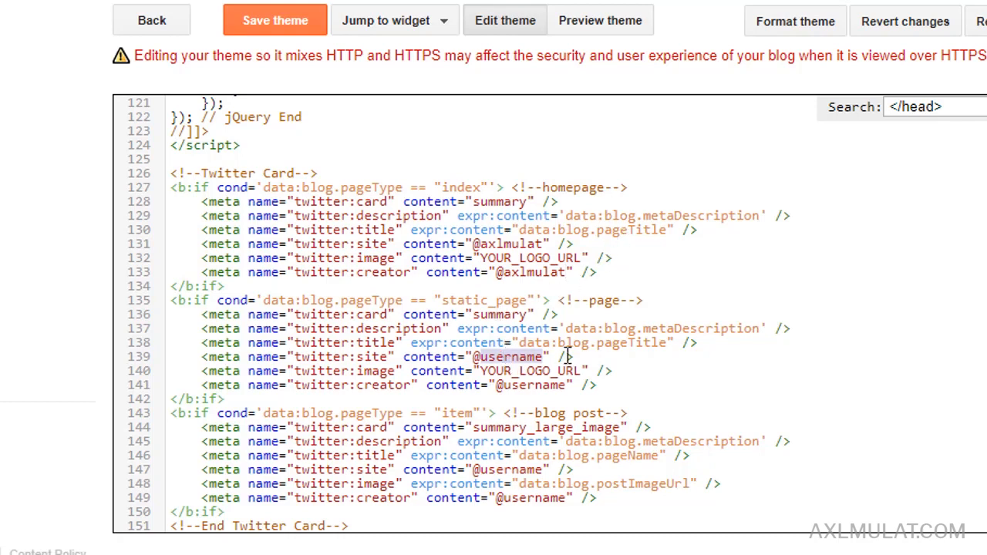
{"action": "type", "text": "@axlmulat"}
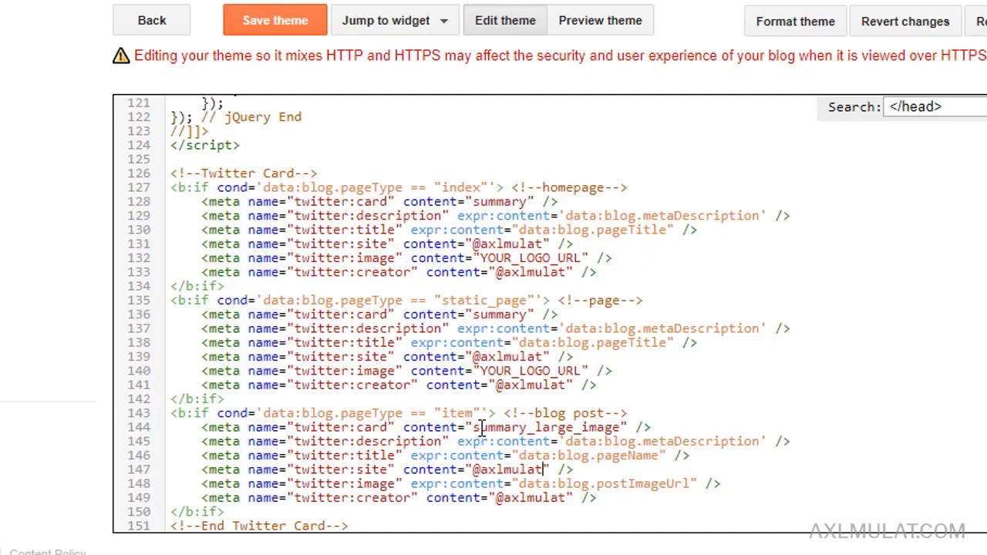
{"action": "double_click", "coordinate": [547, 427]}
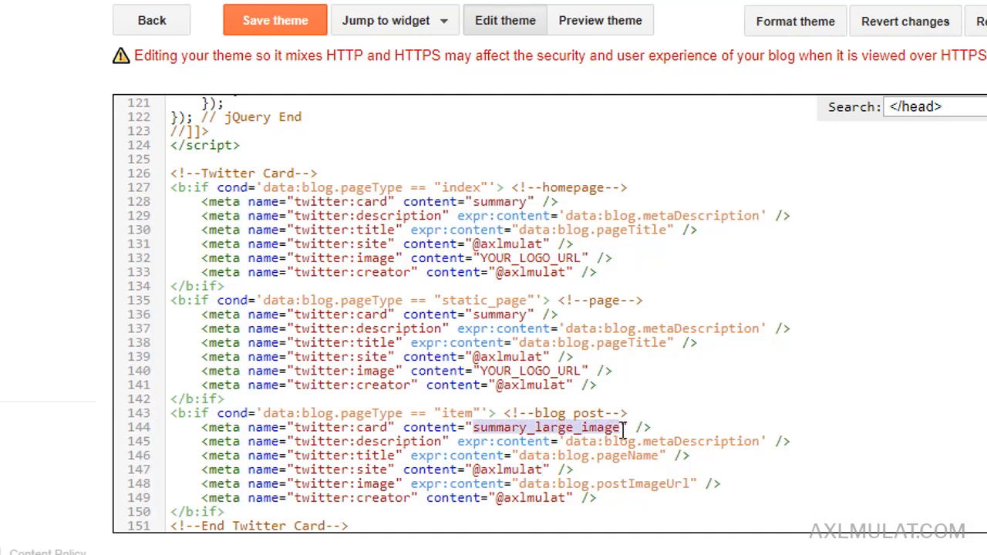
{"action": "mouse_move", "coordinate": [652, 439]}
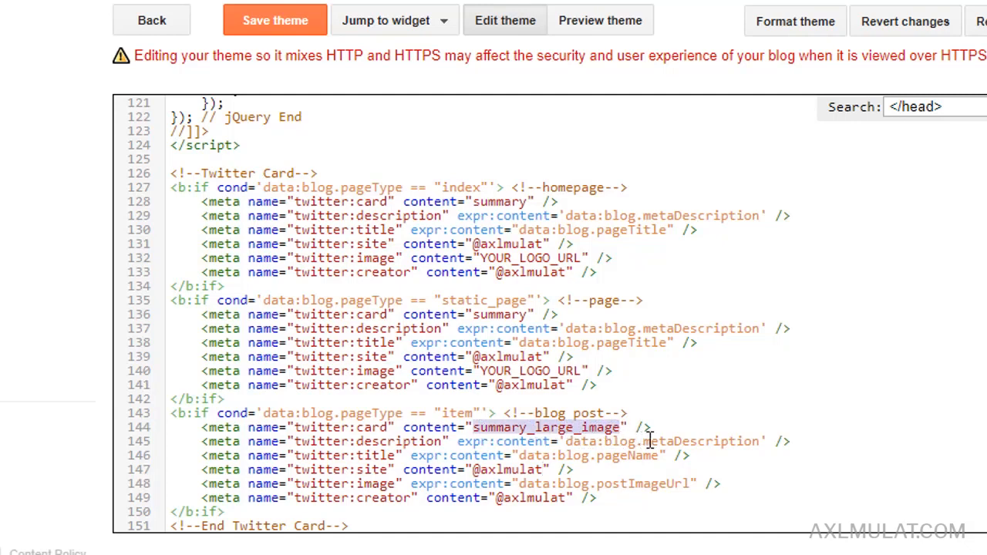
{"action": "mouse_move", "coordinate": [629, 455]}
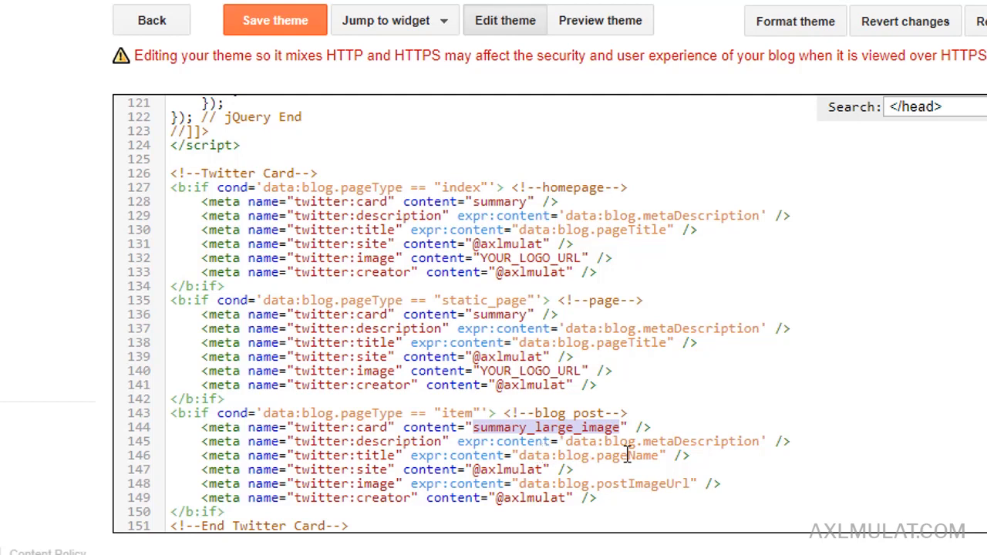
{"action": "mouse_move", "coordinate": [530, 468]}
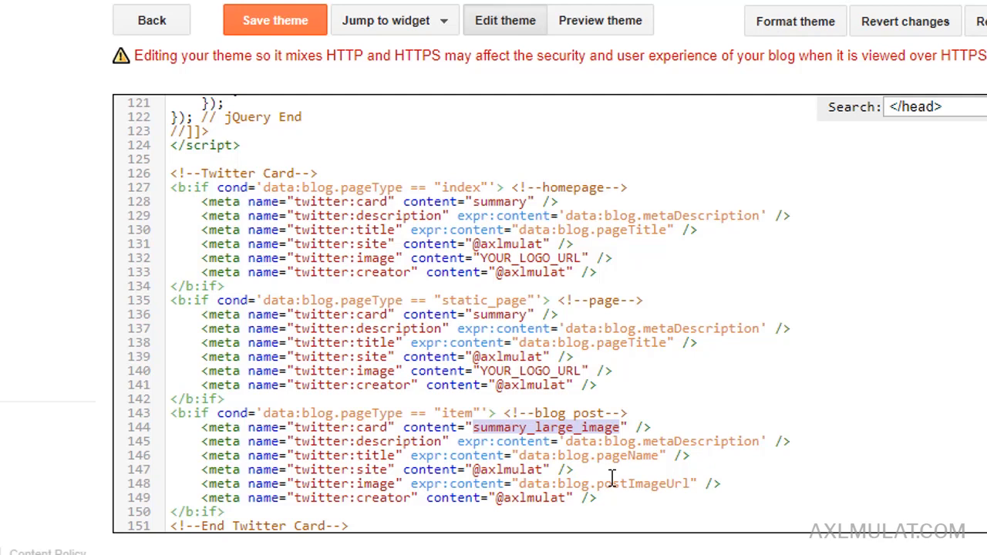
{"action": "mouse_move", "coordinate": [538, 483]}
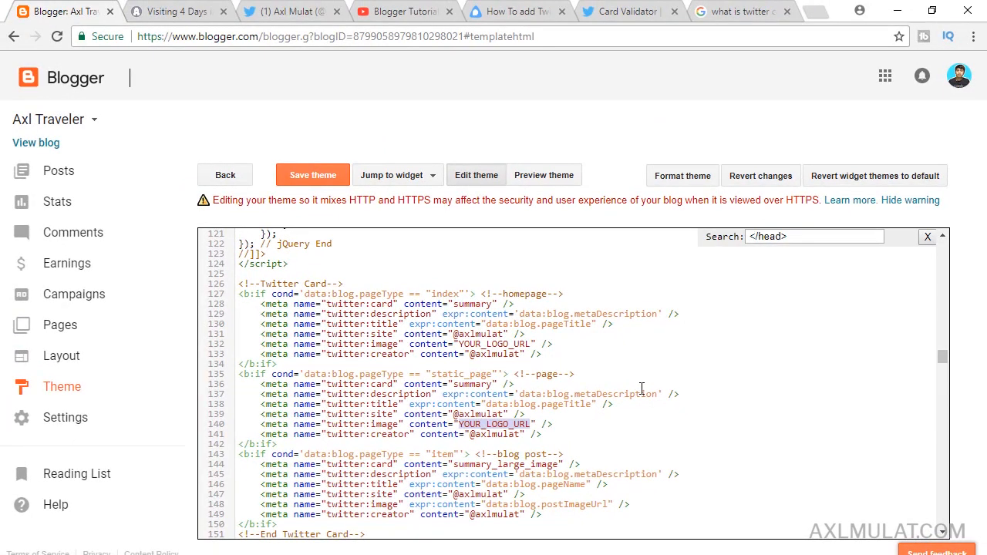
- Review the YouTube logo tutorial and select its URL, then return to the CloudApp login
{"action": "left_click", "coordinate": [401, 11]}
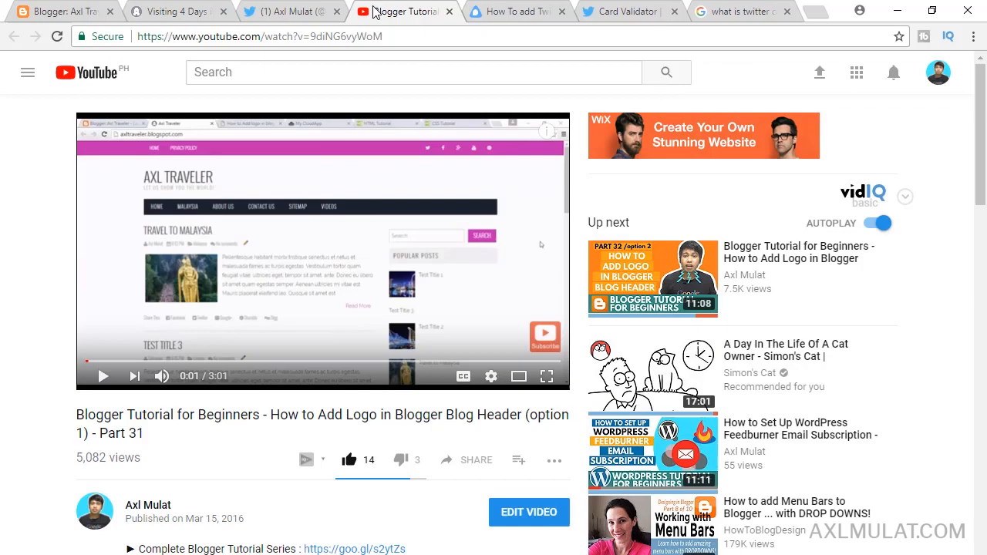
{"action": "left_click", "coordinate": [291, 11]}
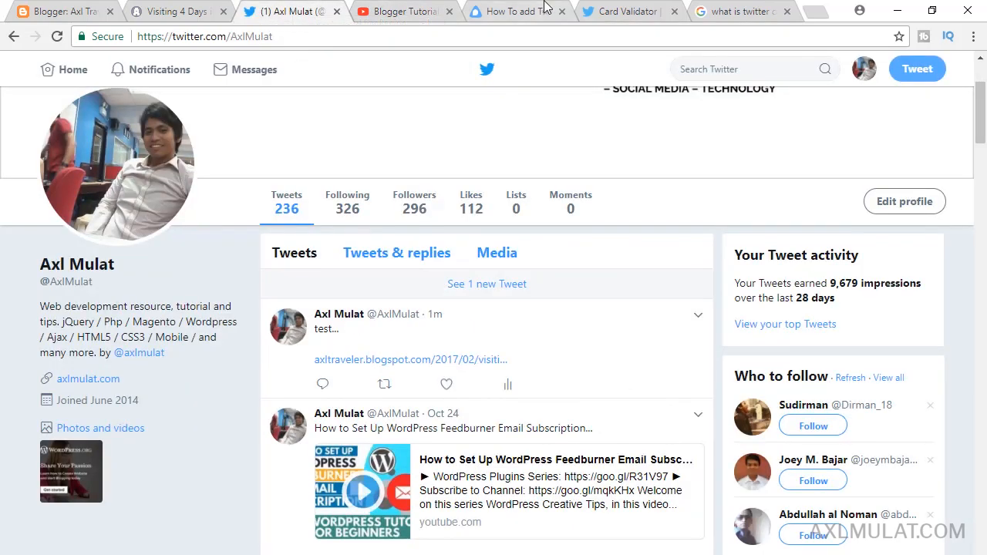
{"action": "left_click", "coordinate": [517, 12]}
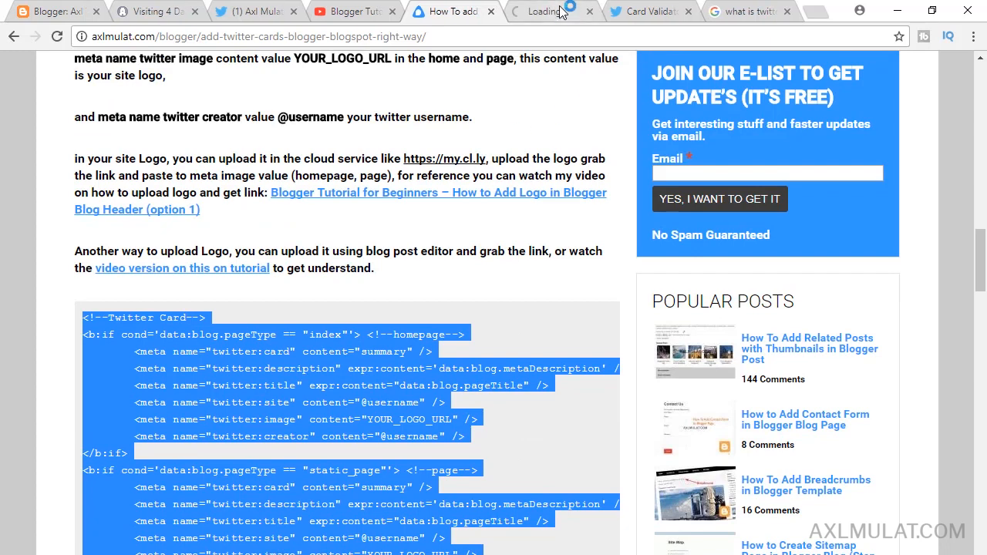
{"action": "left_click", "coordinate": [551, 11]}
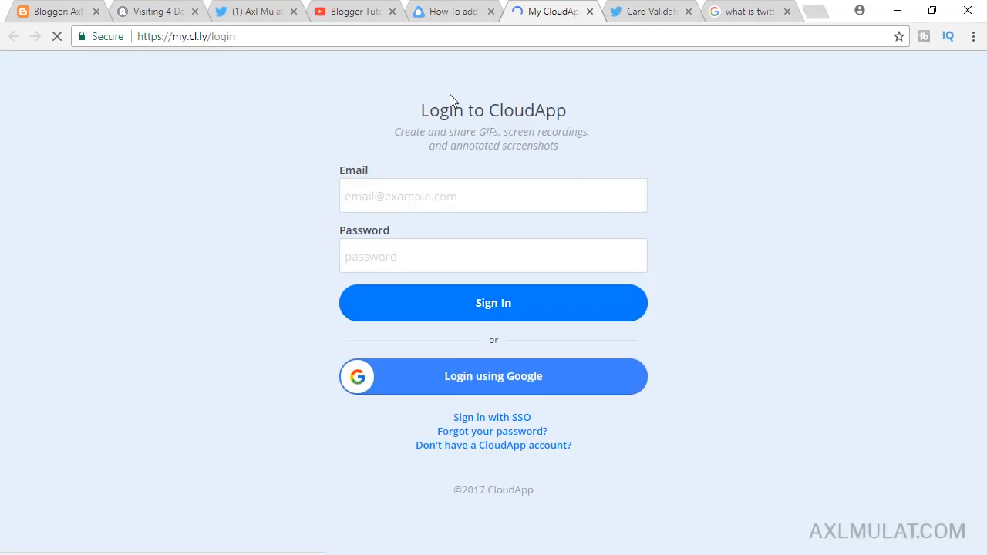
{"action": "left_click", "coordinate": [355, 11]}
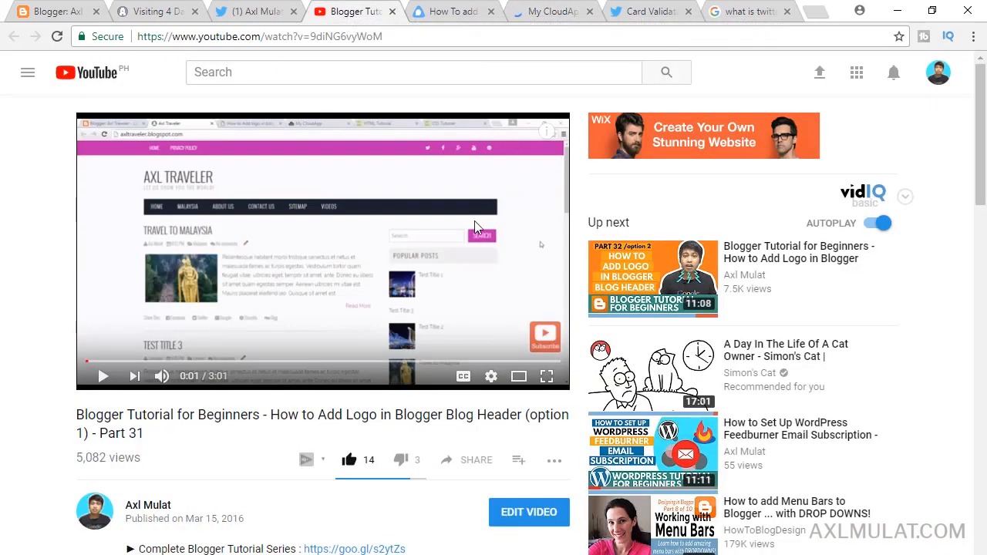
{"action": "mouse_move", "coordinate": [374, 417]}
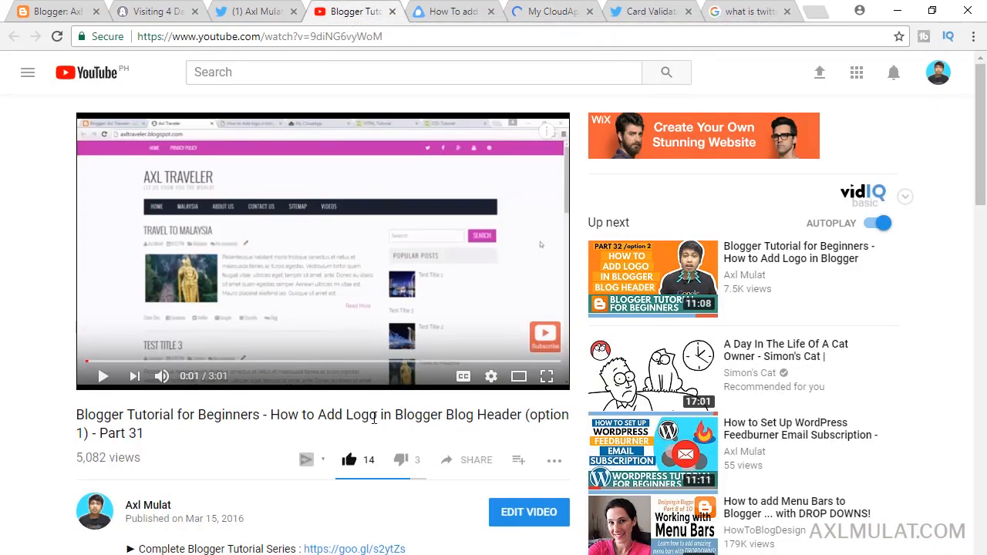
{"action": "mouse_move", "coordinate": [374, 254]}
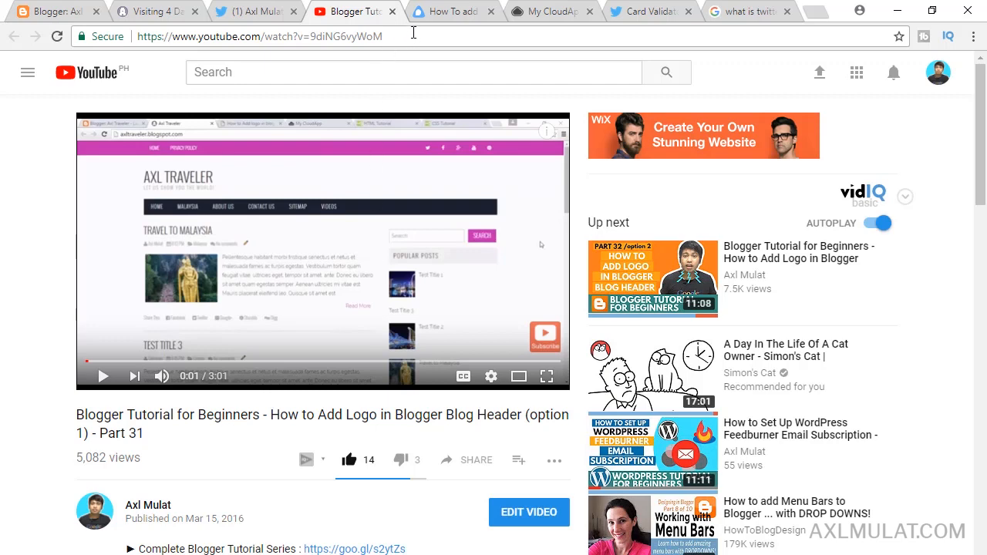
{"action": "left_click", "coordinate": [259, 36]}
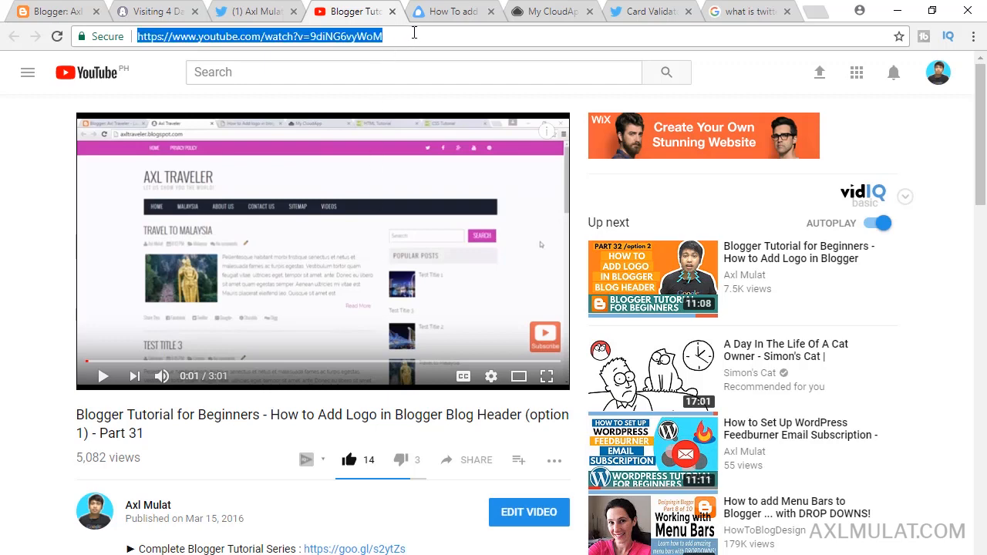
{"action": "left_click", "coordinate": [546, 11]}
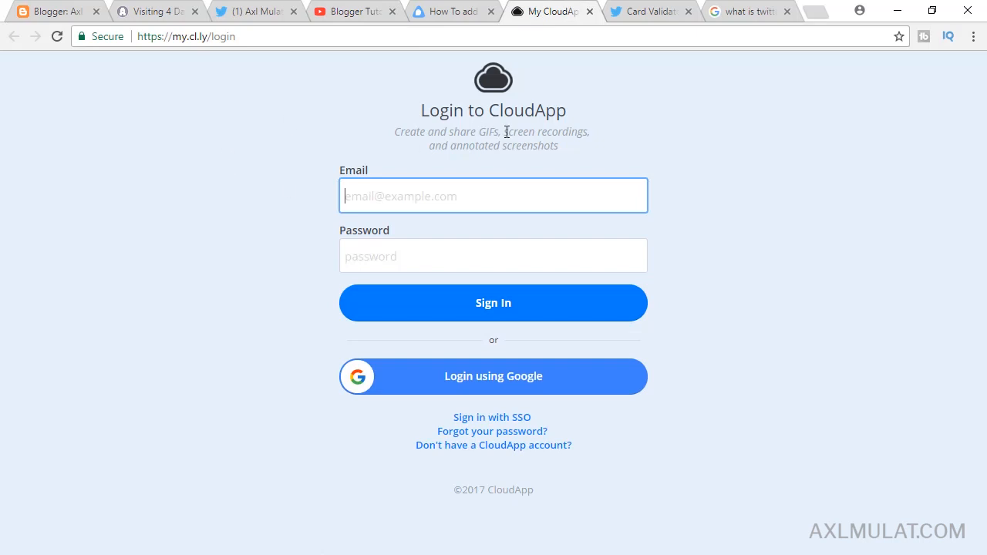
{"action": "mouse_move", "coordinate": [819, 310]}
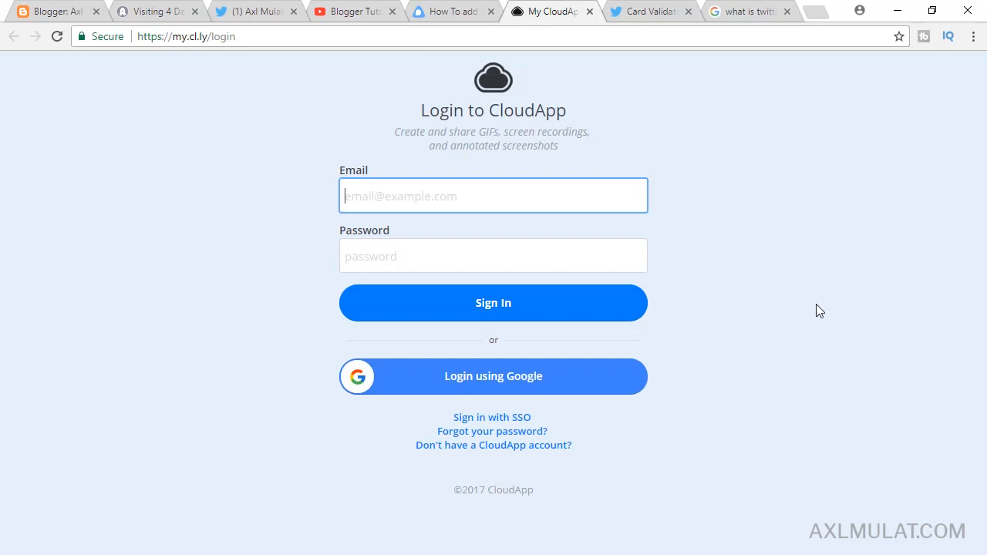
{"action": "mouse_move", "coordinate": [249, 97]}
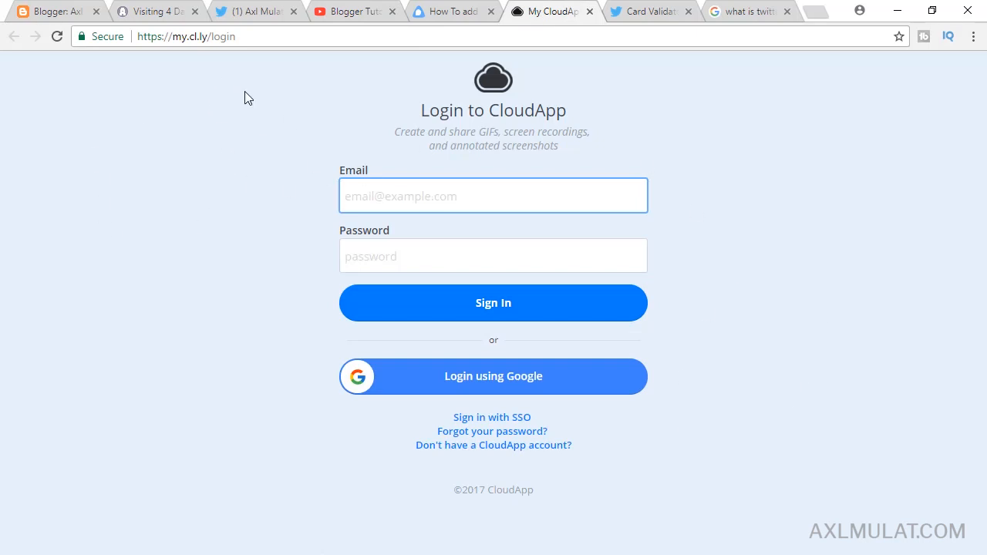
{"action": "mouse_move", "coordinate": [122, 98]}
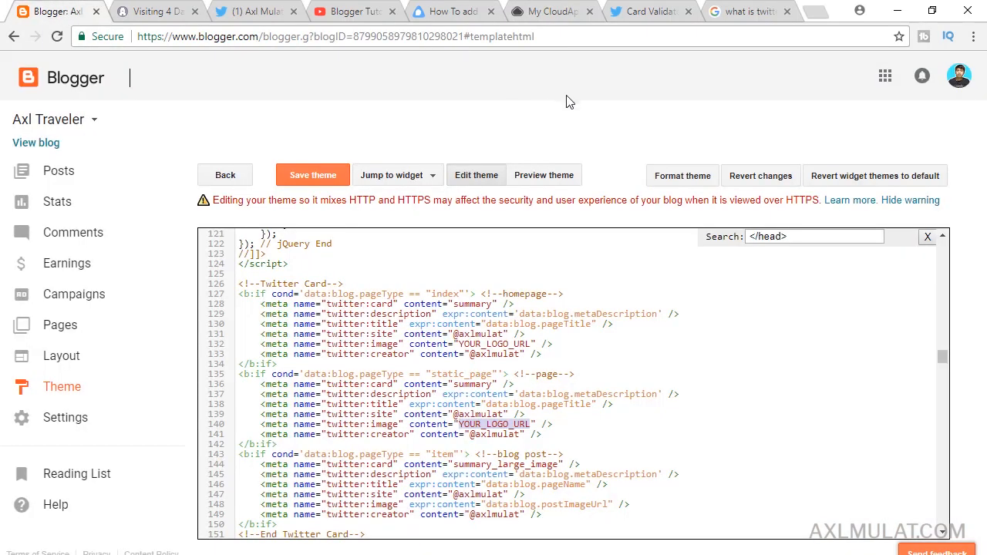
{"action": "mouse_move", "coordinate": [266, 165]}
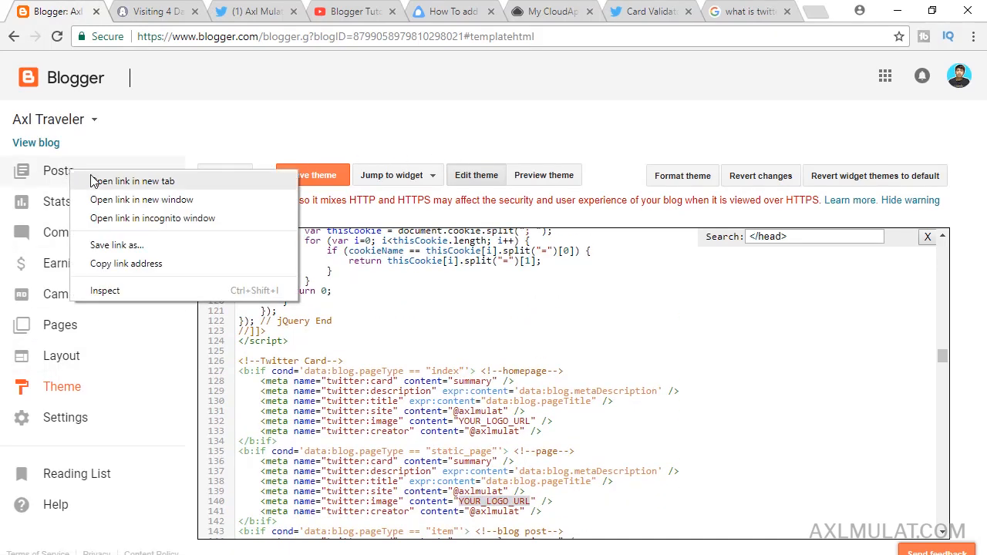
- Start a new post from Posts in a new tab and insert the uploaded circular A logo
{"action": "left_click", "coordinate": [132, 180]}
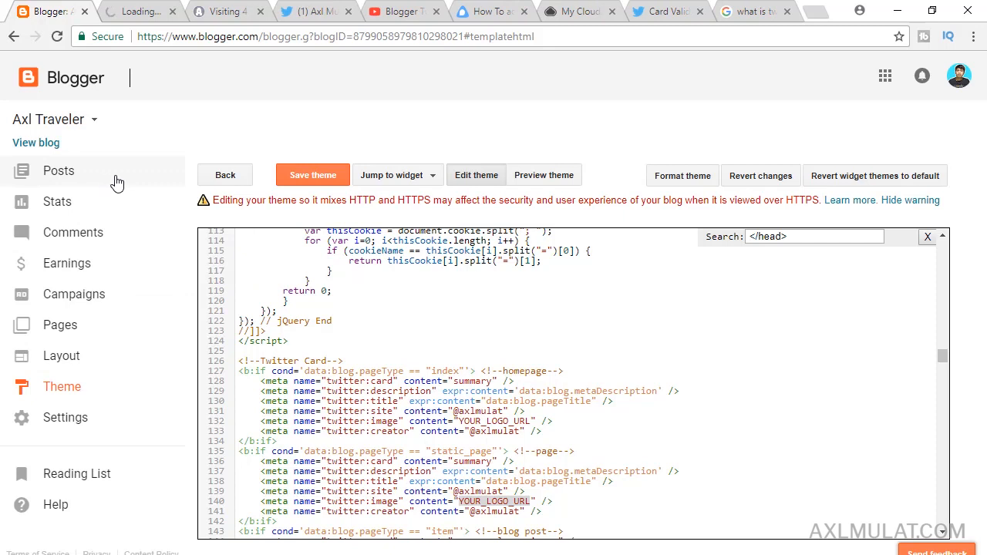
{"action": "left_click", "coordinate": [59, 171]}
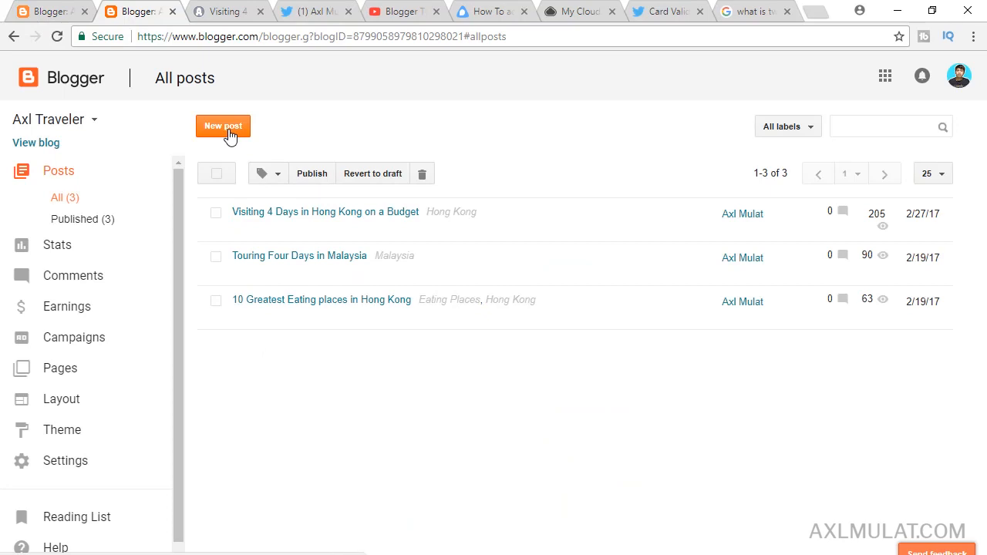
{"action": "left_click", "coordinate": [223, 126]}
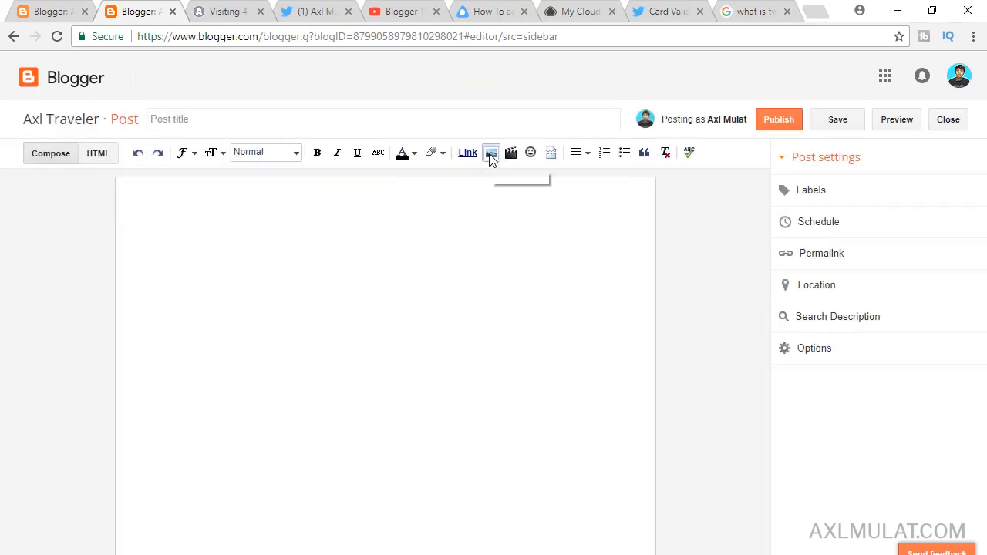
{"action": "left_click", "coordinate": [491, 152]}
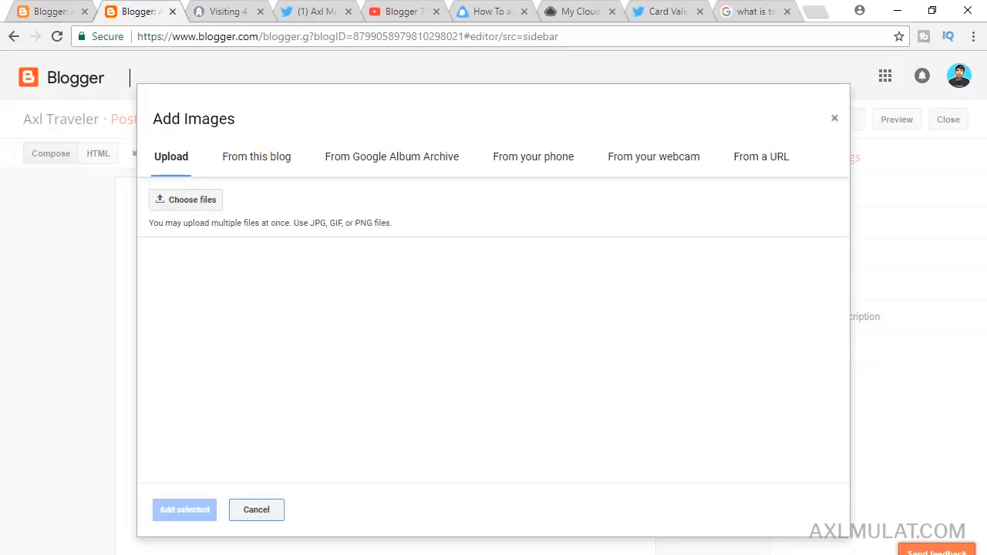
{"action": "left_click", "coordinate": [185, 199]}
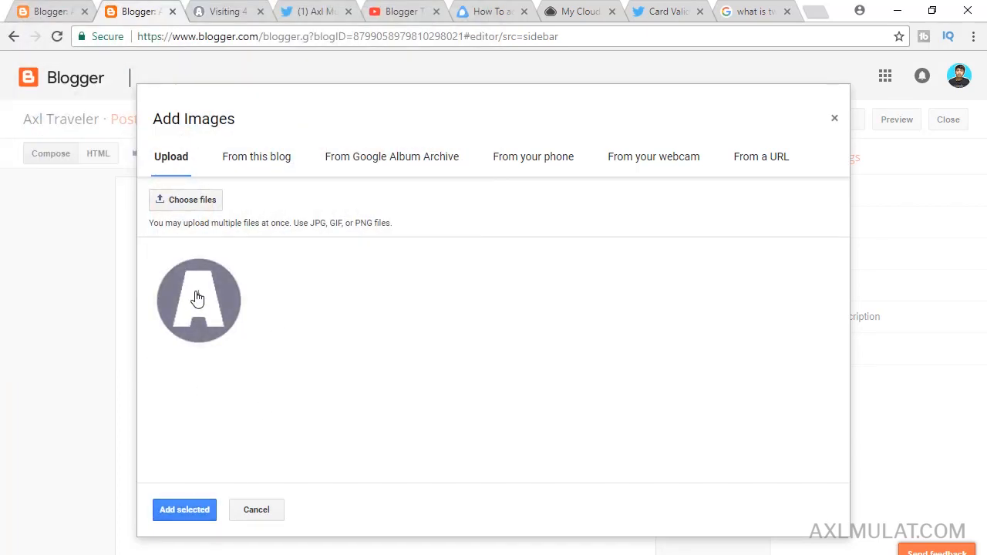
{"action": "left_click", "coordinate": [256, 509]}
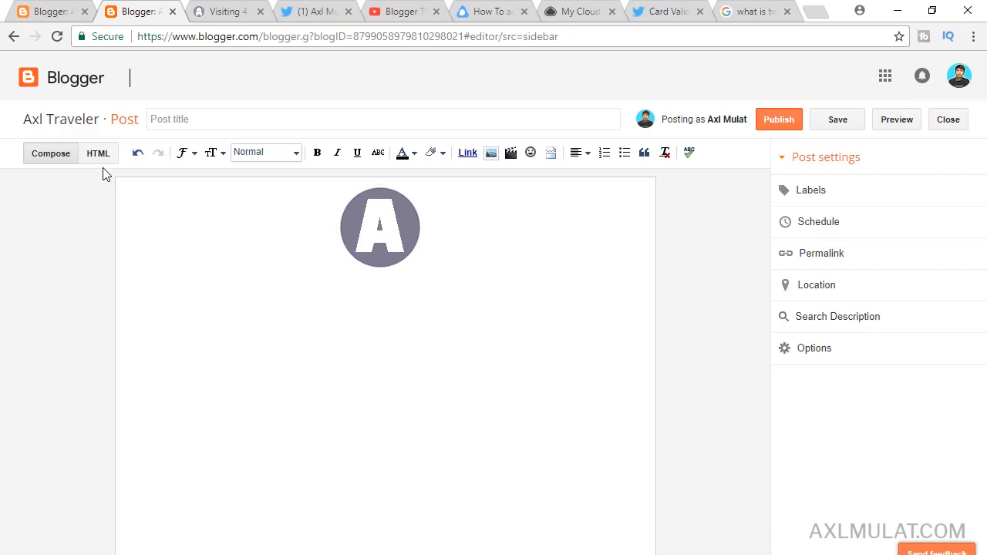
- Copy the logo's href image URL from the post HTML and view it in a new tab
{"action": "left_click", "coordinate": [98, 153]}
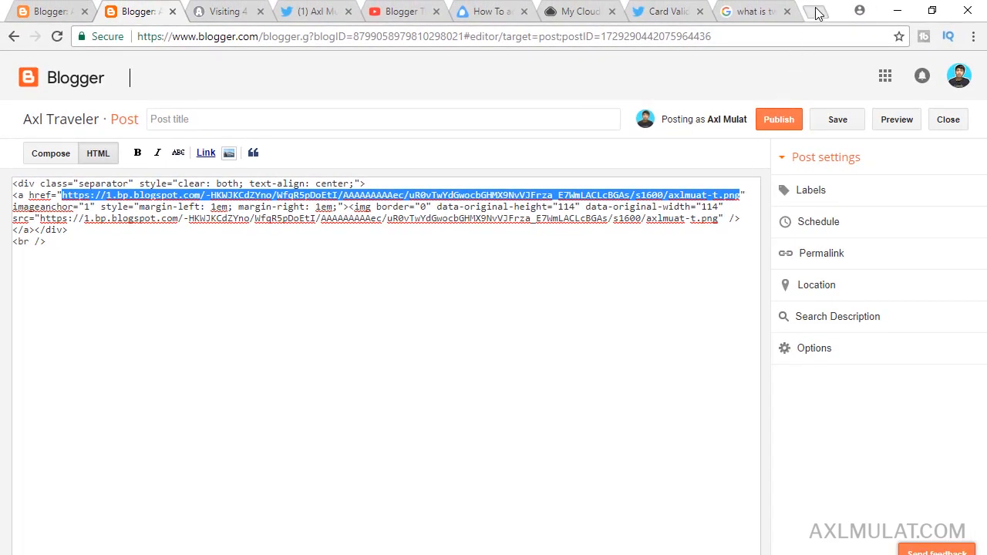
{"action": "left_click", "coordinate": [815, 11]}
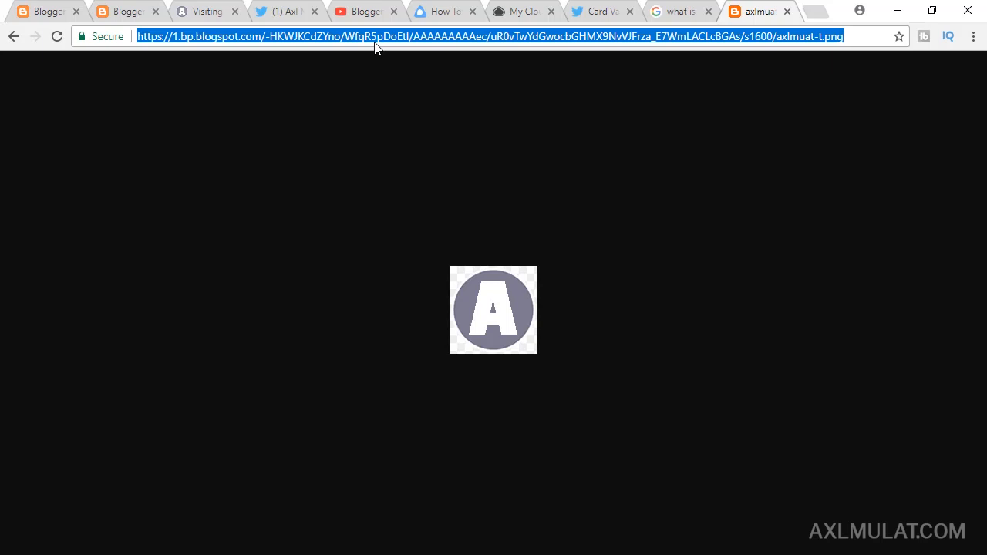
{"action": "mouse_move", "coordinate": [455, 45]}
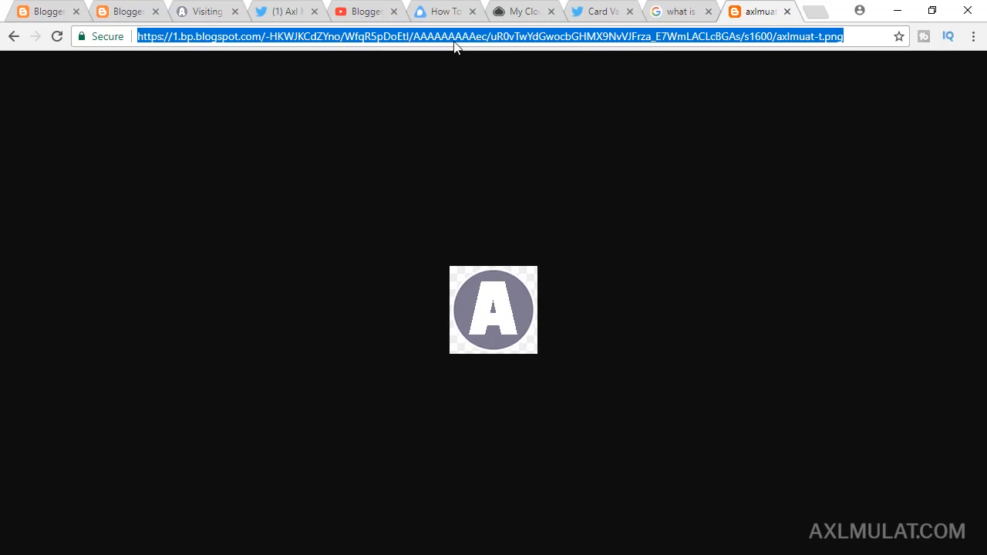
{"action": "left_click", "coordinate": [523, 11]}
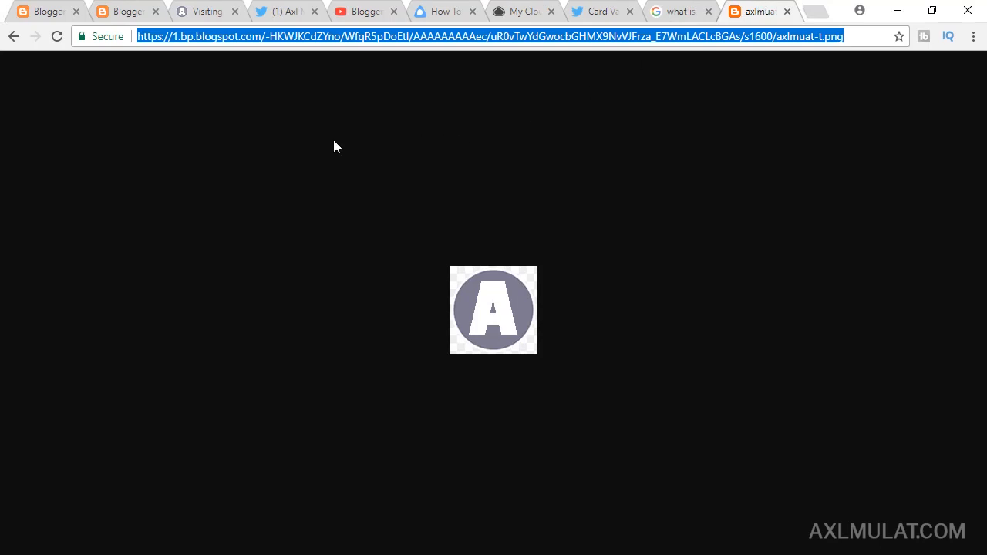
{"action": "mouse_move", "coordinate": [366, 82]}
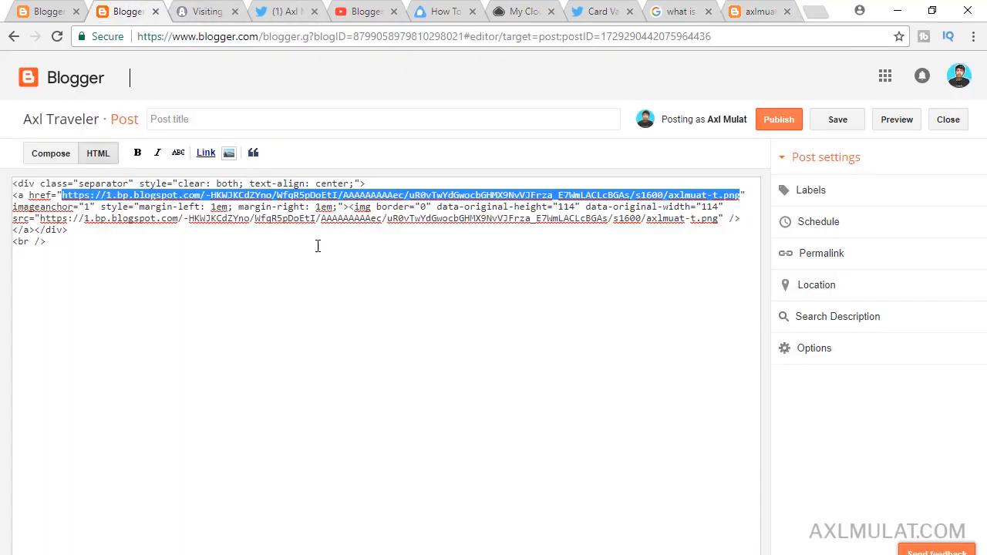
- Paste the logo image address into both YOUR_LOGO_URL fields, then save the theme
{"action": "left_click", "coordinate": [42, 11]}
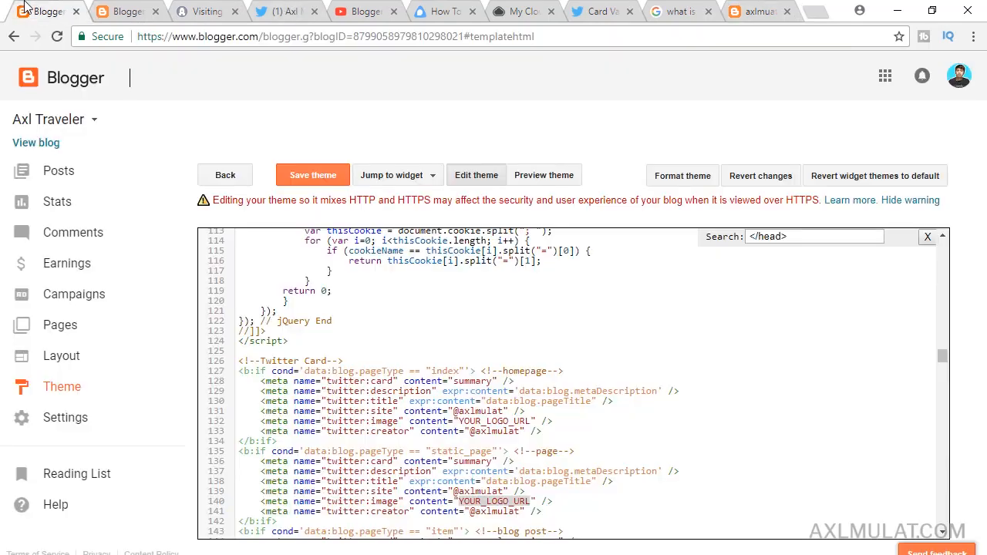
{"action": "scroll", "scroll_direction": "down", "scroll_amount": 3}
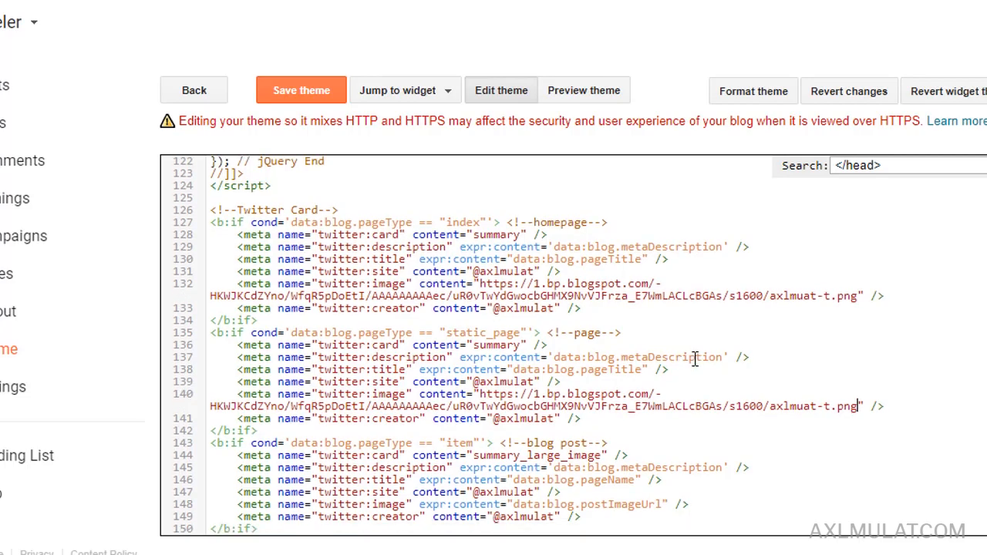
{"action": "left_click", "coordinate": [301, 90]}
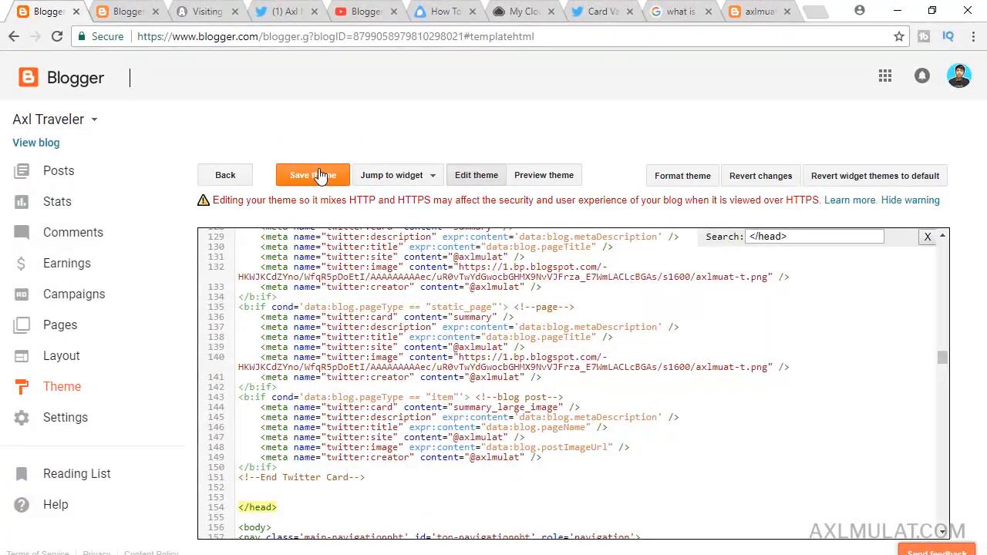
{"action": "left_click", "coordinate": [204, 11]}
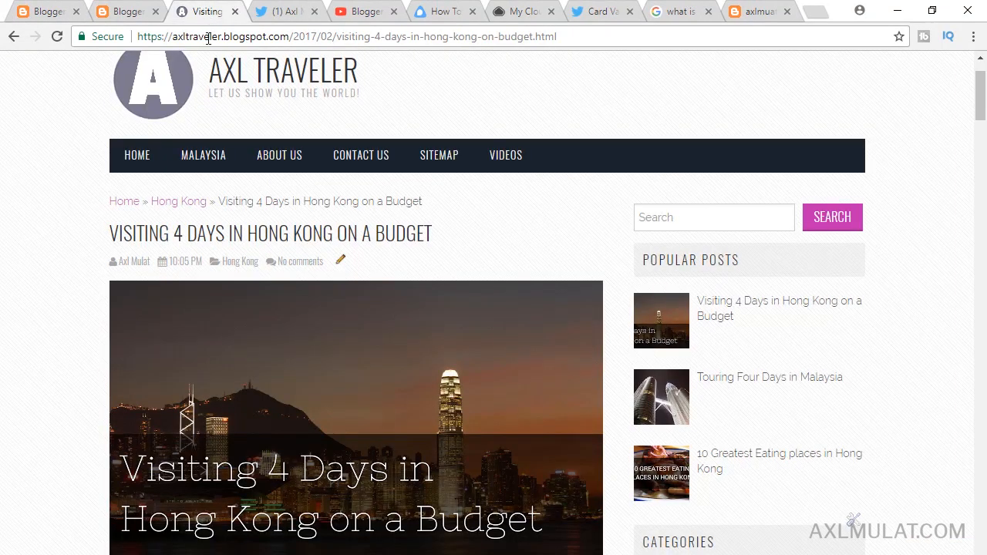
{"action": "left_click", "coordinate": [56, 36]}
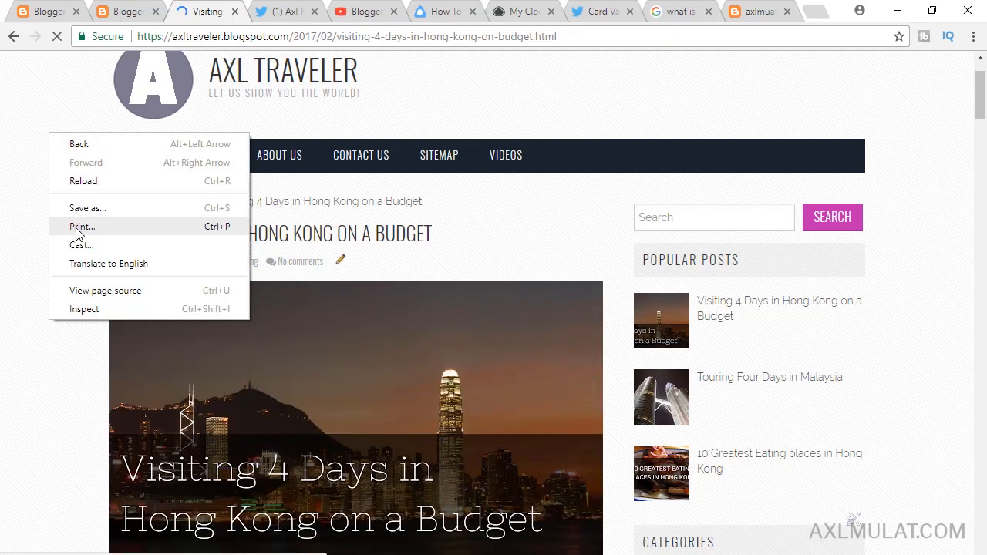
{"action": "left_click", "coordinate": [104, 291]}
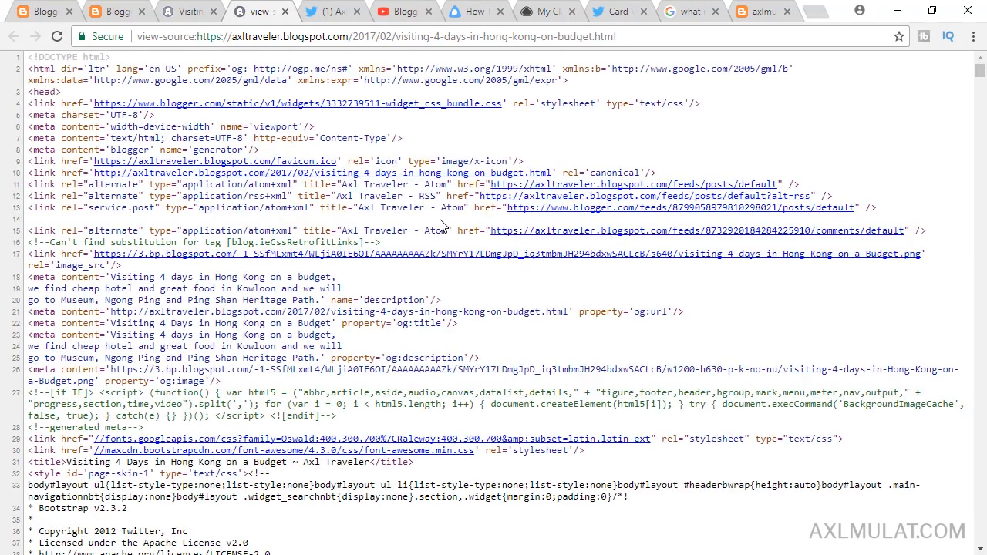
{"action": "scroll", "scroll_direction": "down", "scroll_amount": 3}
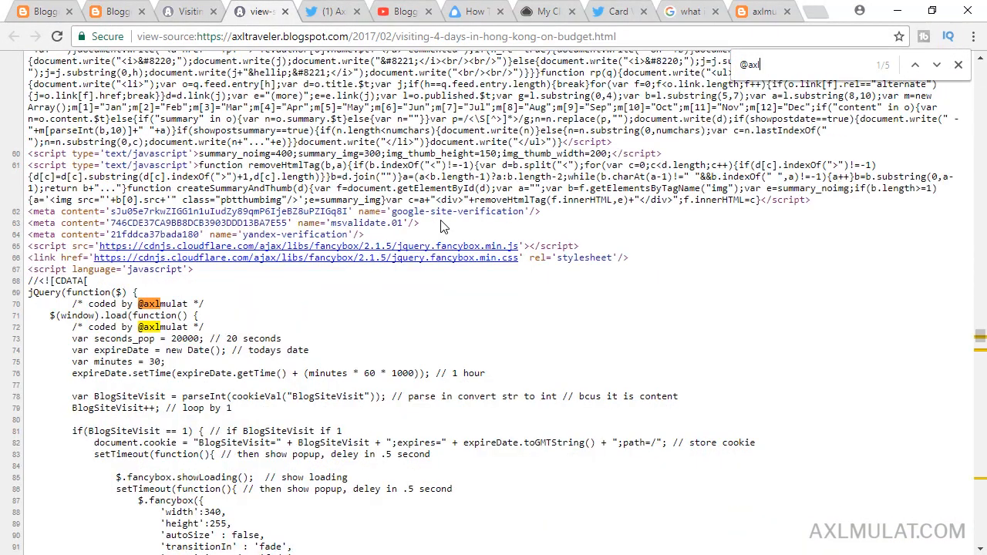
{"action": "type", "text": "mu"}
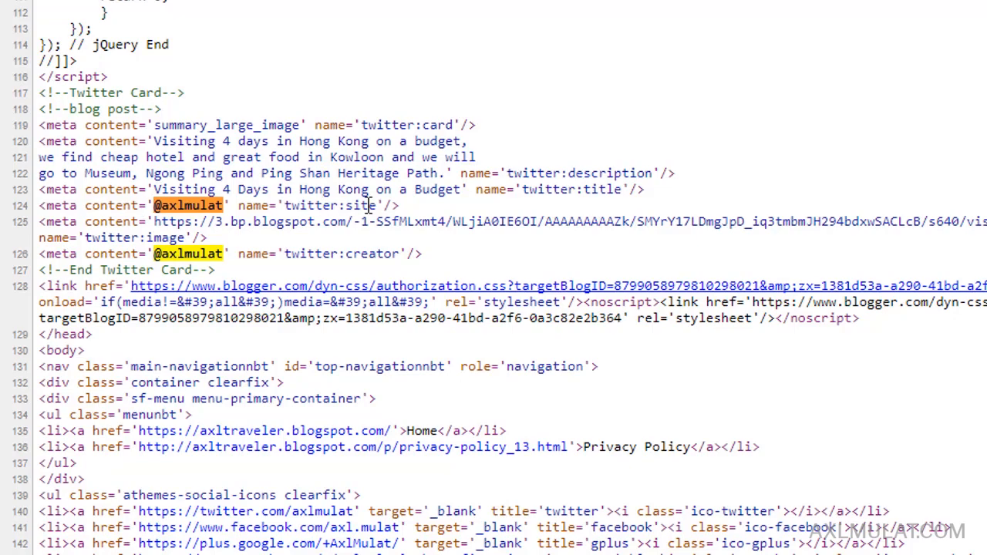
{"action": "double_click", "coordinate": [330, 205]}
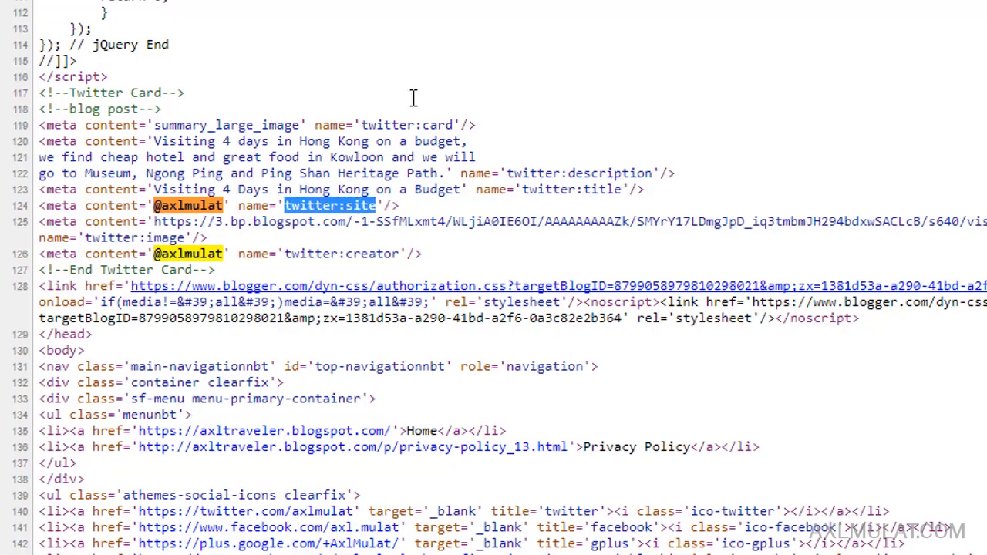
{"action": "left_click", "coordinate": [184, 11]}
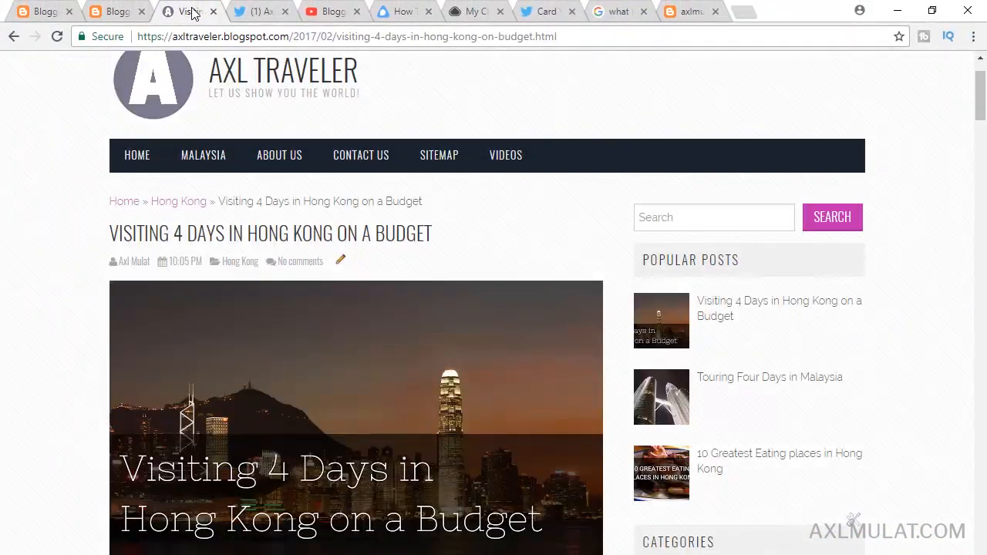
- Preview the Hong Kong post URL in Card Validator as a whitelisted summary_large_image card
{"action": "left_click", "coordinate": [346, 36]}
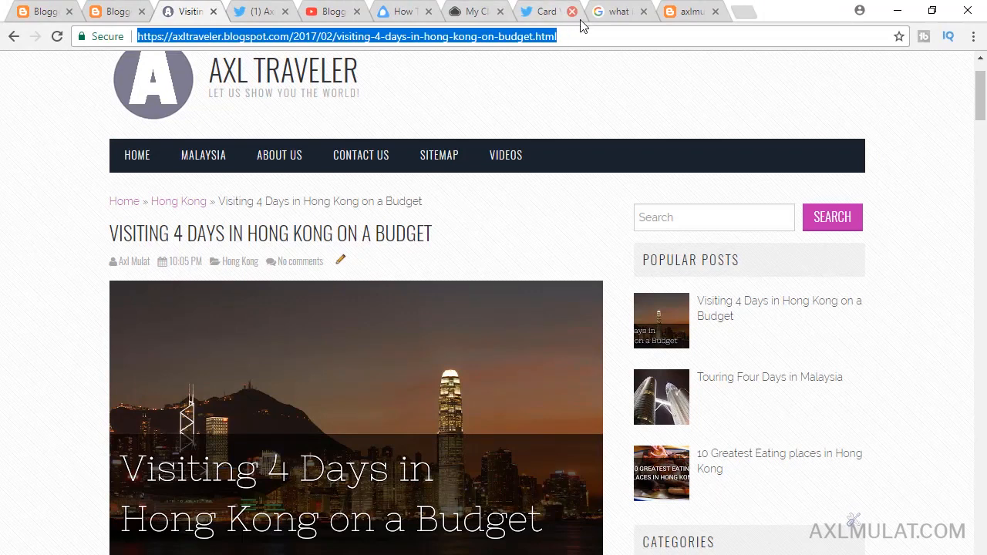
{"action": "left_click", "coordinate": [545, 10]}
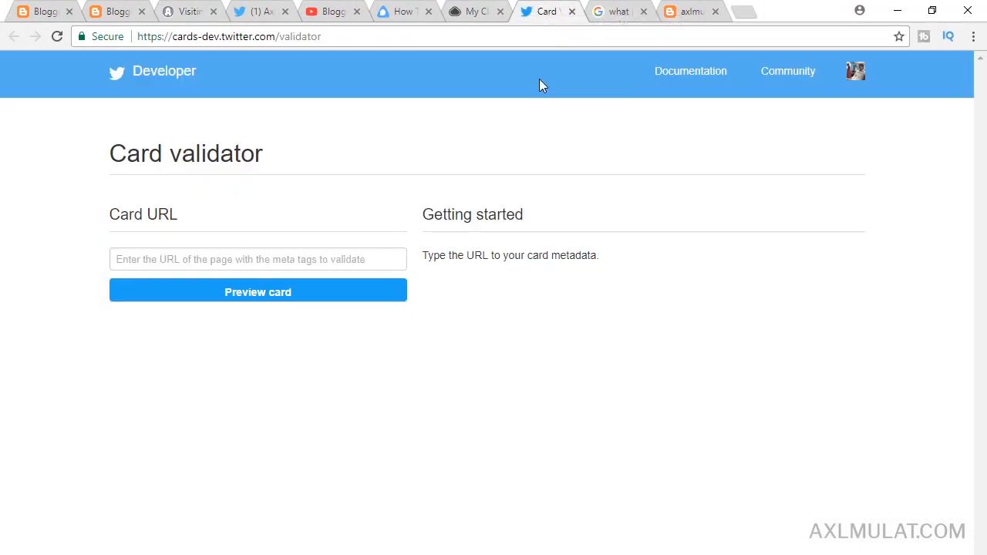
{"action": "left_click", "coordinate": [228, 36]}
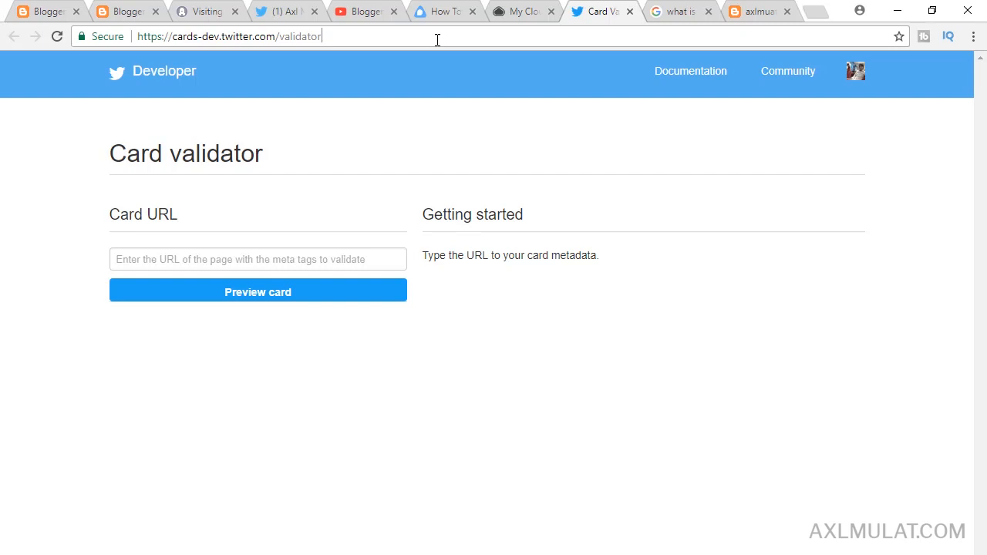
{"action": "left_click", "coordinate": [258, 259]}
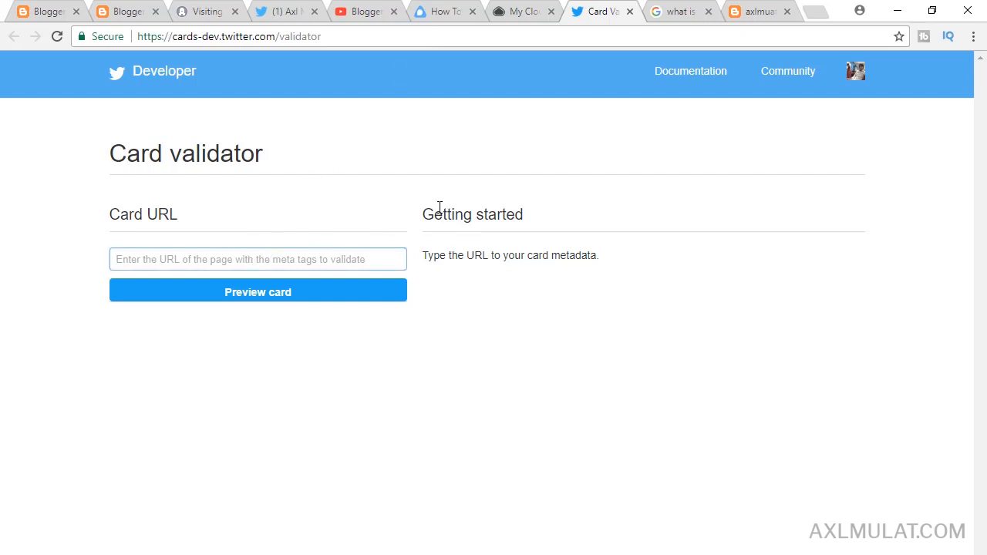
{"action": "left_click", "coordinate": [258, 291]}
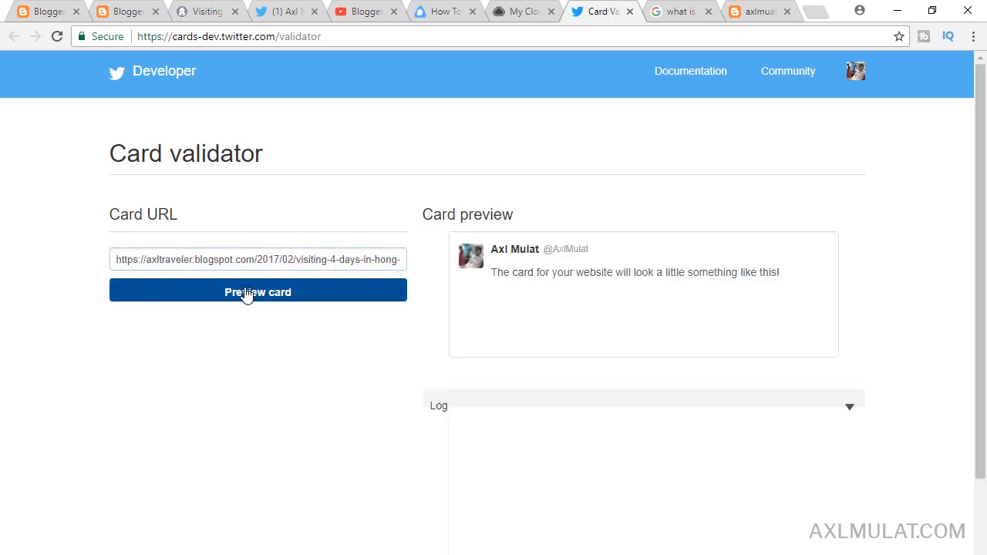
{"action": "left_click", "coordinate": [257, 292]}
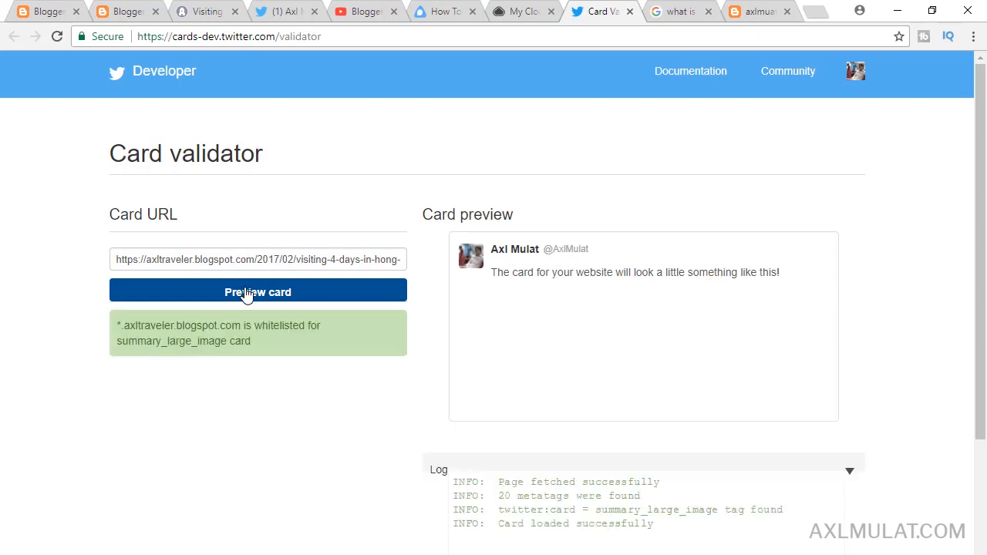
{"action": "left_click", "coordinate": [258, 291]}
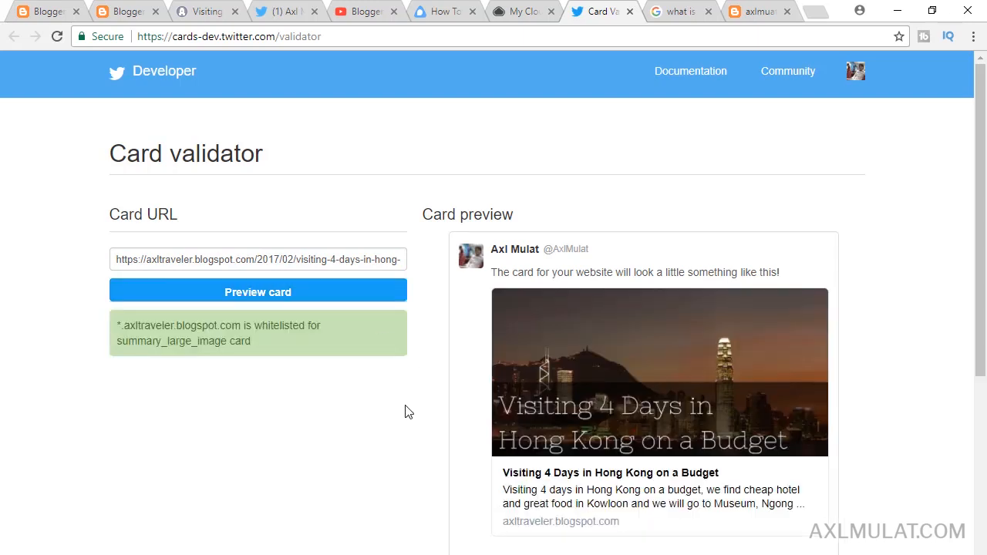
{"action": "scroll", "scroll_direction": "down", "scroll_amount": 3}
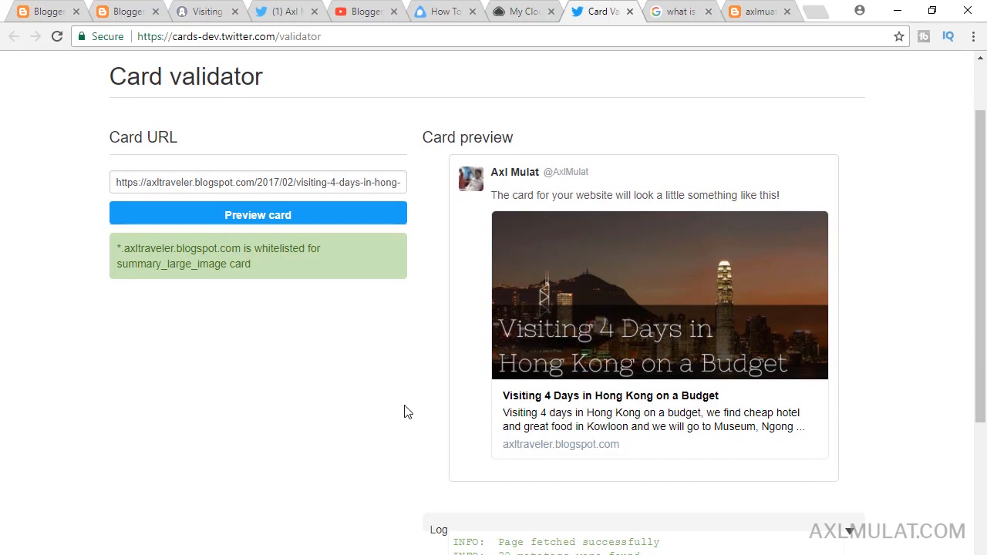
{"action": "mouse_move", "coordinate": [363, 346]}
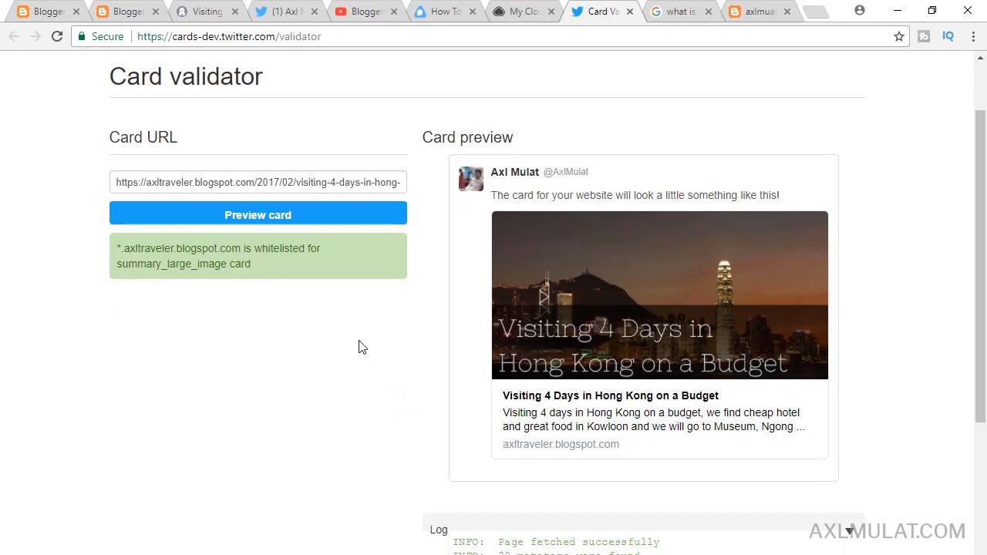
{"action": "mouse_move", "coordinate": [259, 260]}
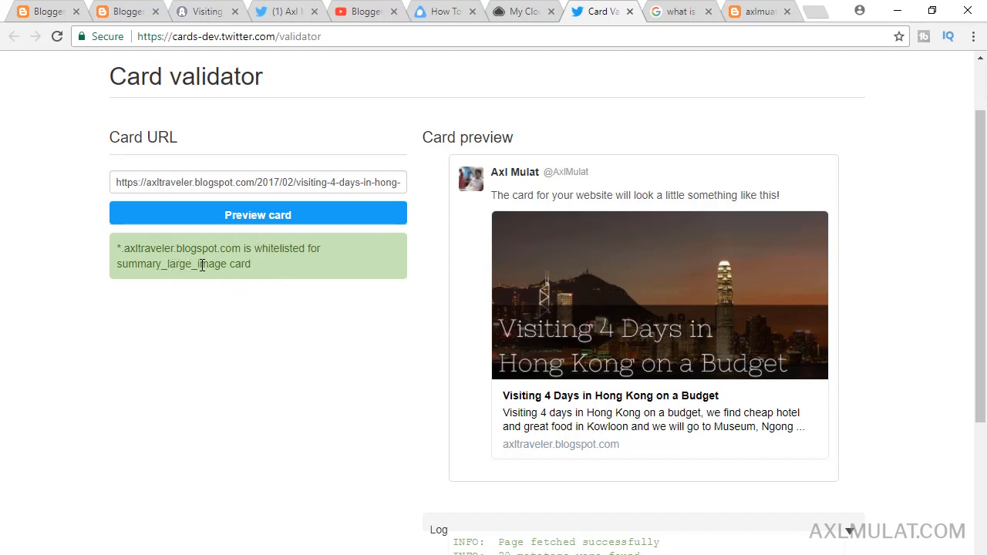
{"action": "scroll", "scroll_direction": "down", "scroll_amount": 3}
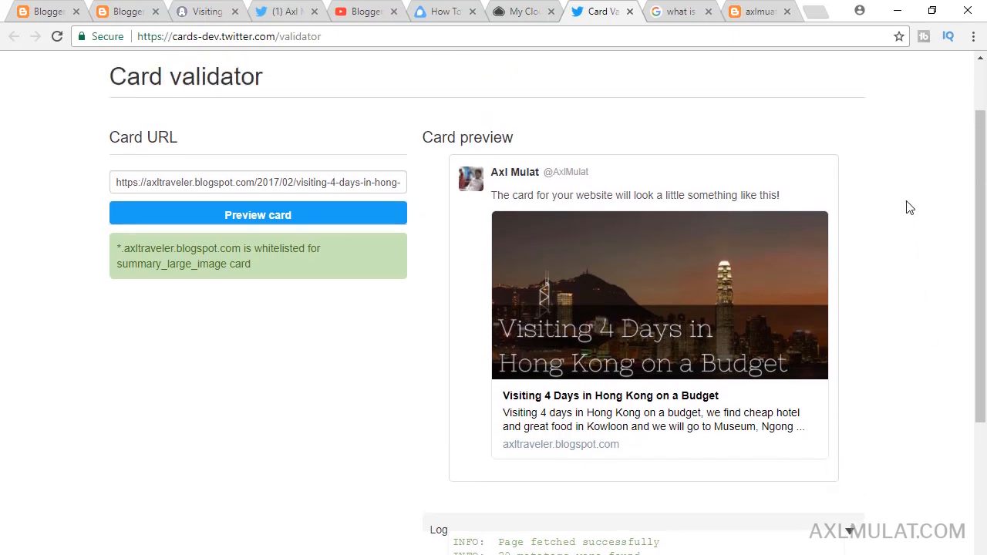
{"action": "mouse_move", "coordinate": [214, 7]}
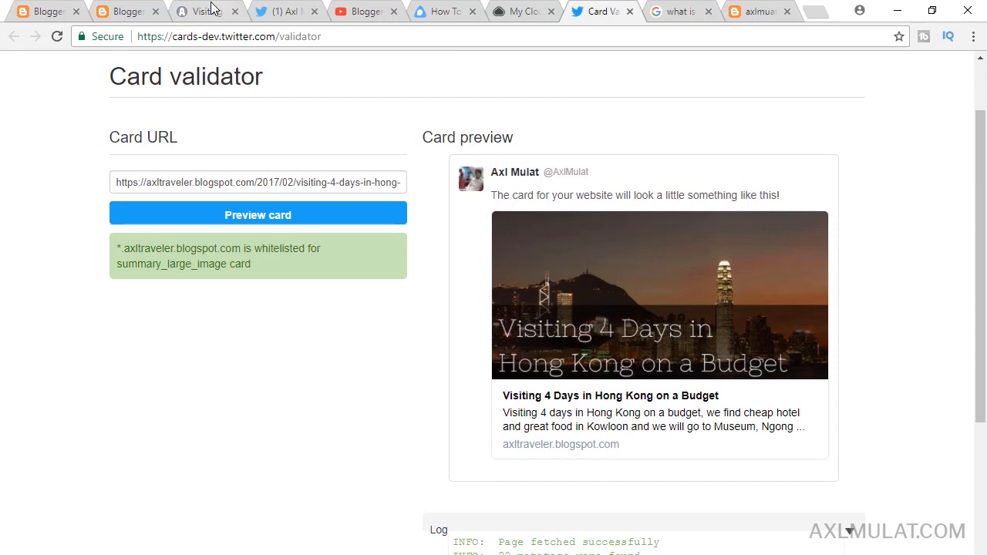
- Tweet the visiting-4-days-in-hong-kong-on-budget post link and view its large-image card
{"action": "left_click", "coordinate": [285, 11]}
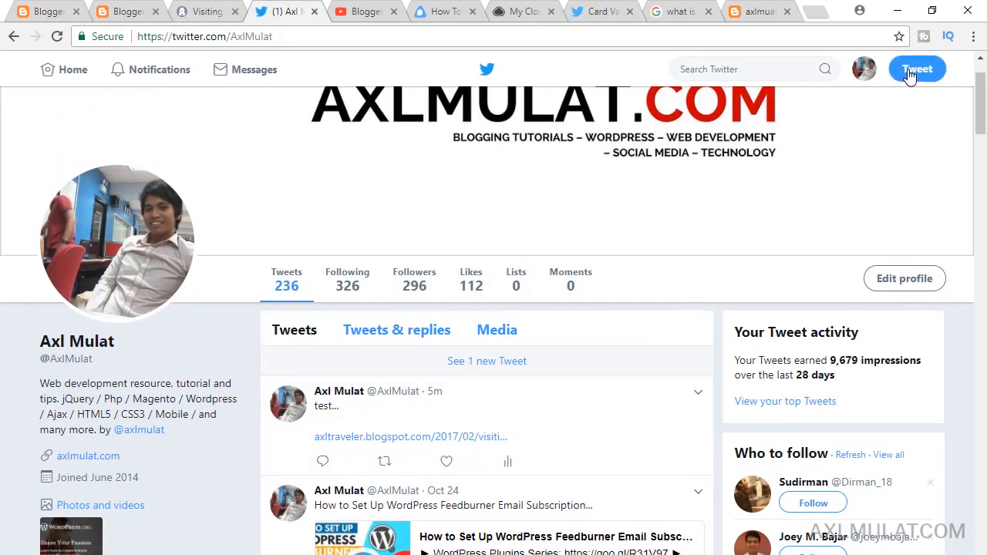
{"action": "left_click", "coordinate": [916, 69]}
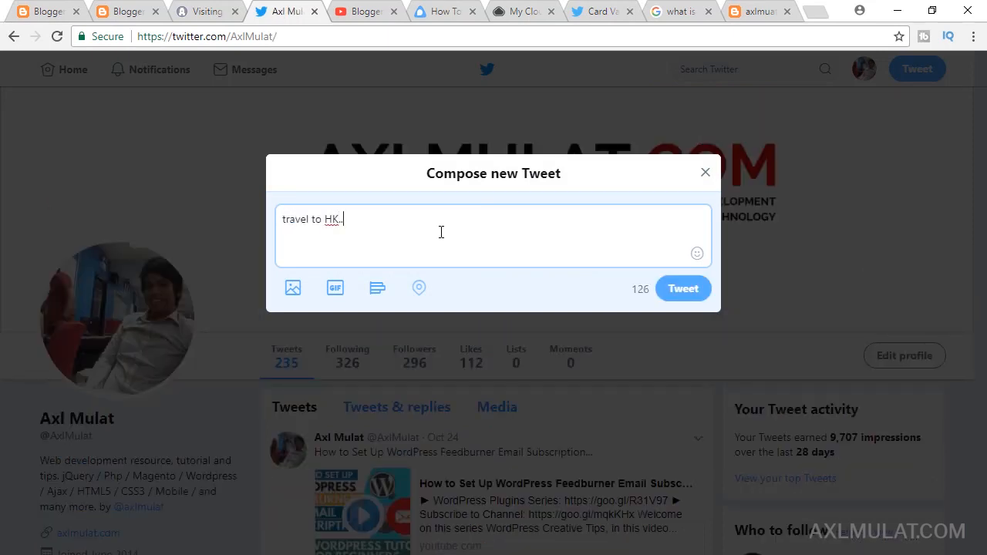
{"action": "type", "text": "https://axltraveler.blogspot.com/2017/02/visiting-4-days-in-hong-kong-on-budget.html"}
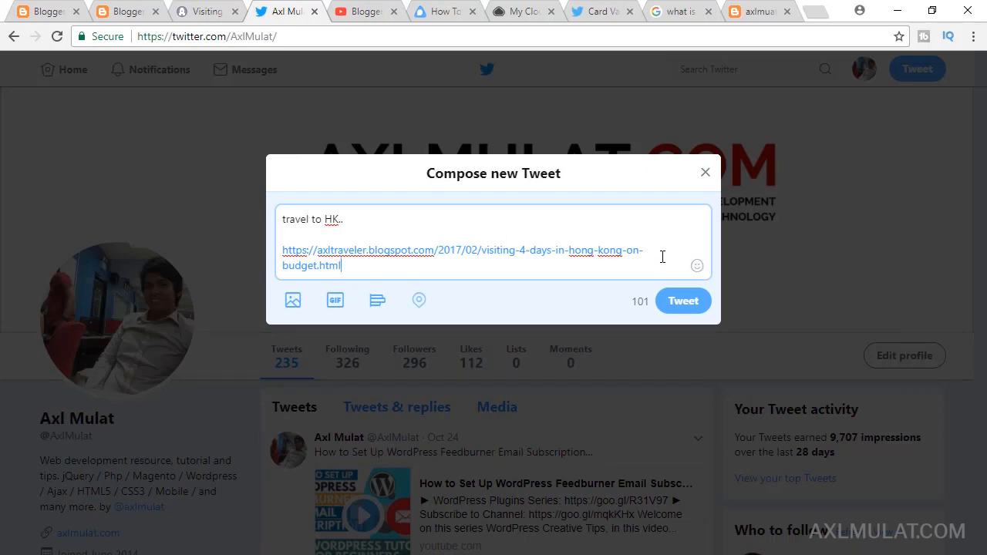
{"action": "left_click", "coordinate": [682, 301]}
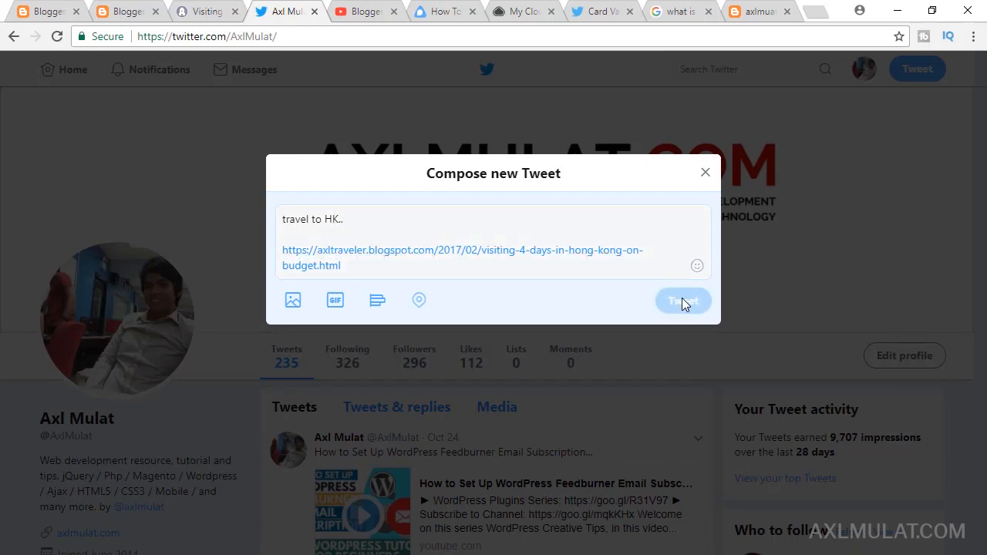
{"action": "left_click", "coordinate": [682, 299]}
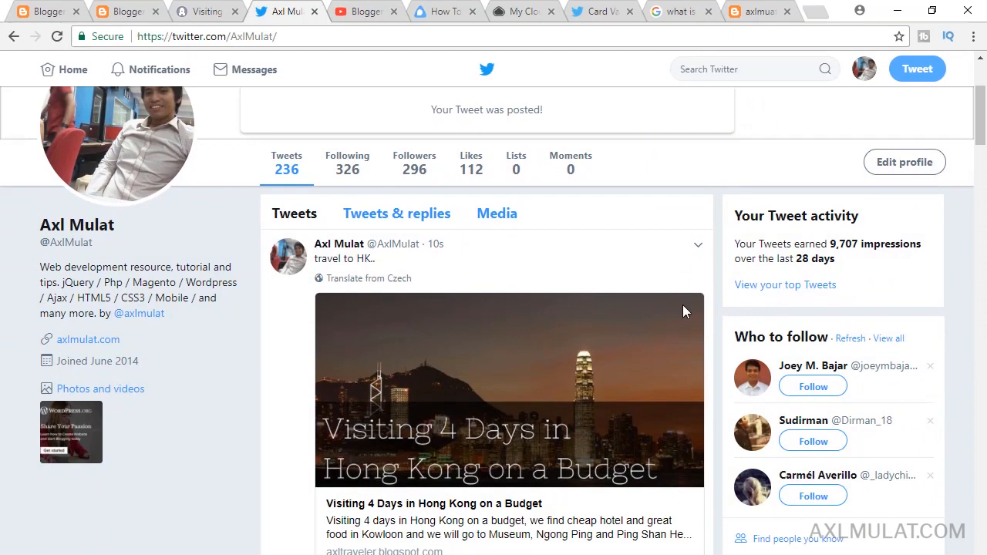
{"action": "scroll", "scroll_direction": "down", "scroll_amount": 3}
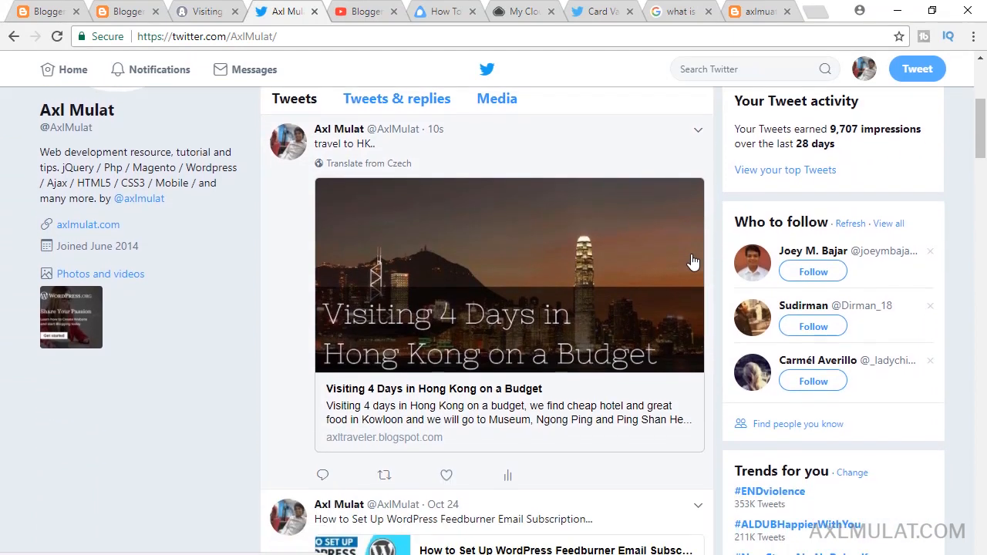
{"action": "mouse_move", "coordinate": [566, 270]}
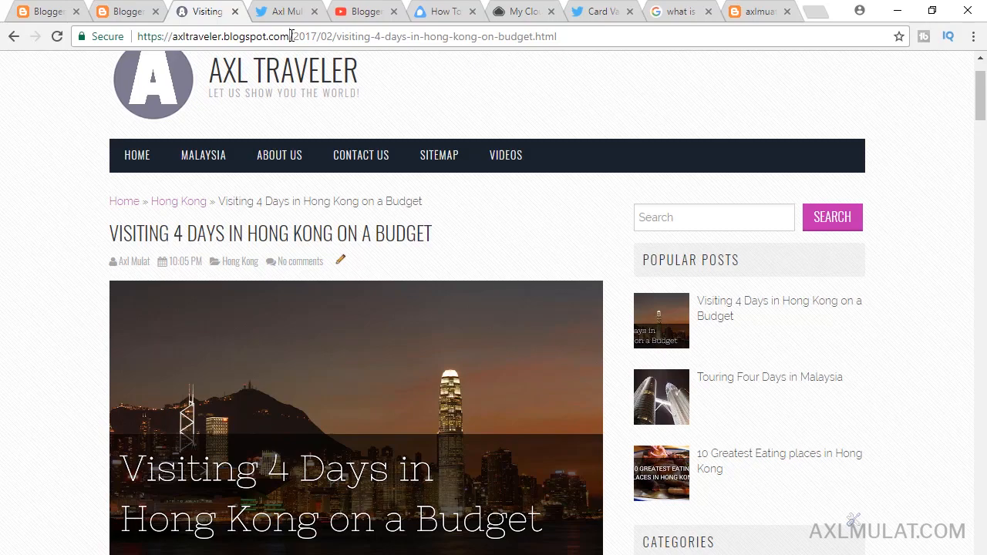
- Tweet the blog home address axltraveler.blogspot.com and check the resulting card
{"action": "left_click", "coordinate": [282, 11]}
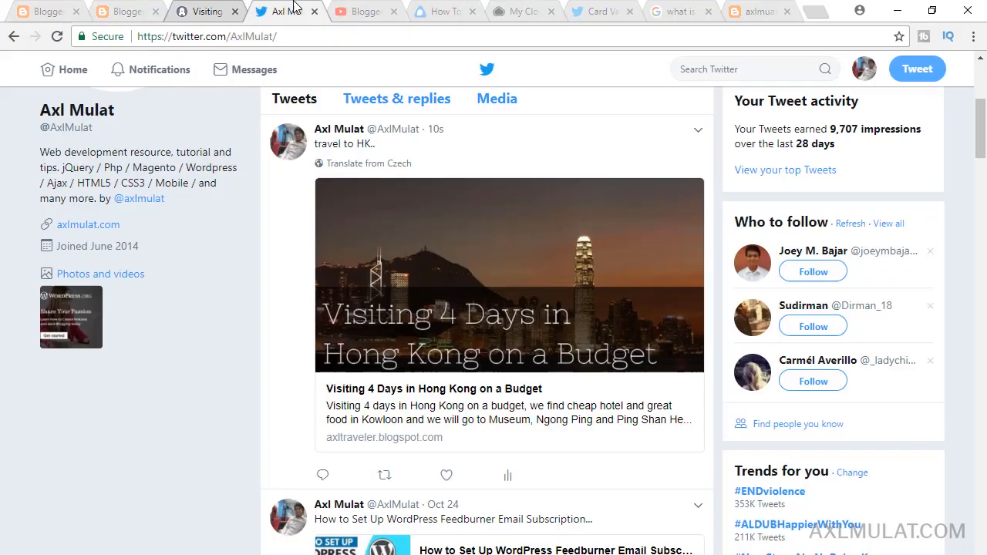
{"action": "scroll", "scroll_direction": "up", "scroll_amount": 3}
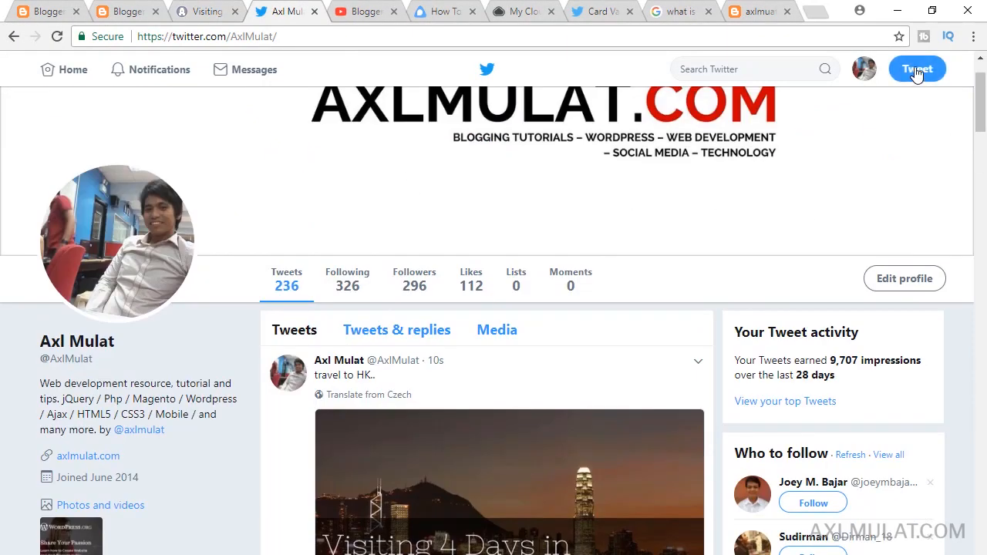
{"action": "left_click", "coordinate": [916, 69]}
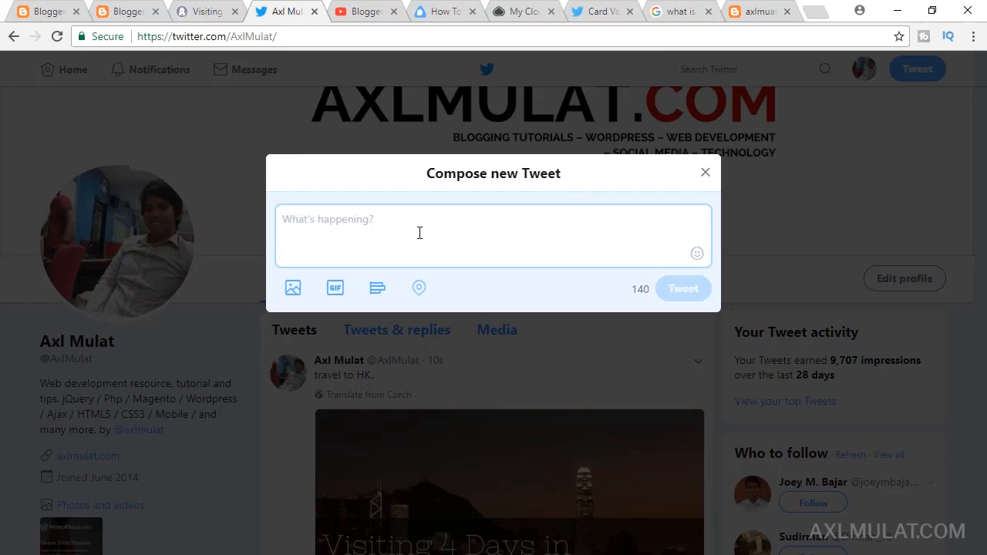
{"action": "left_click", "coordinate": [704, 172]}
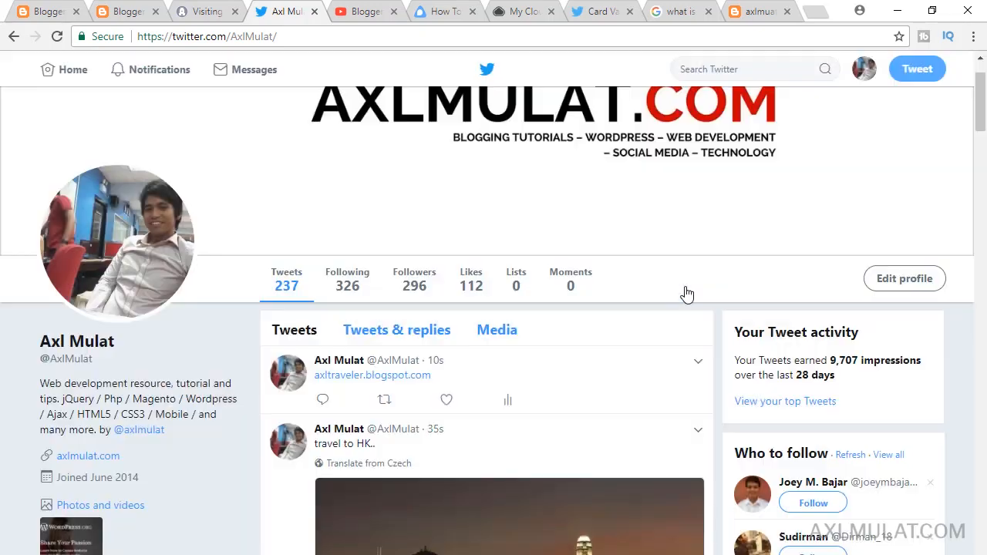
{"action": "left_click", "coordinate": [916, 69]}
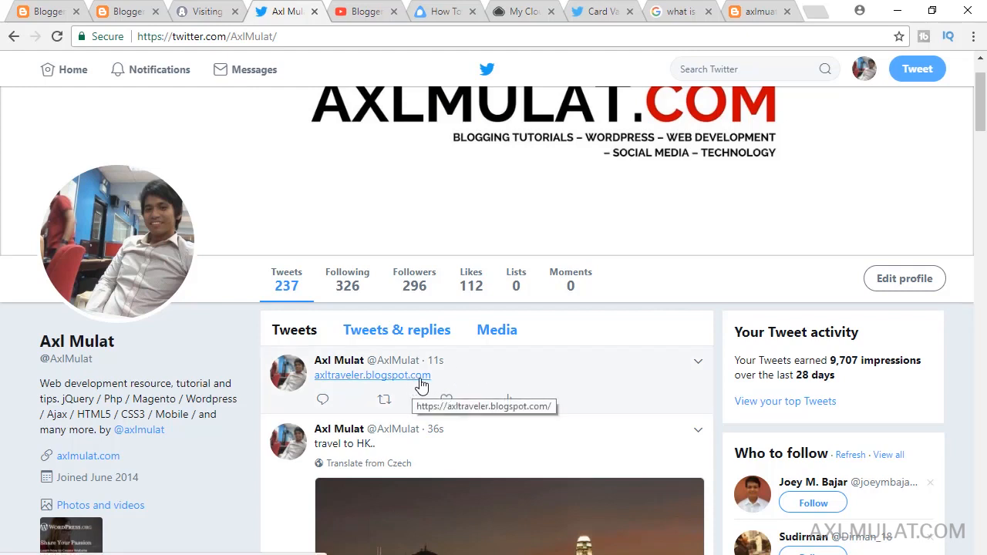
{"action": "mouse_move", "coordinate": [492, 385]}
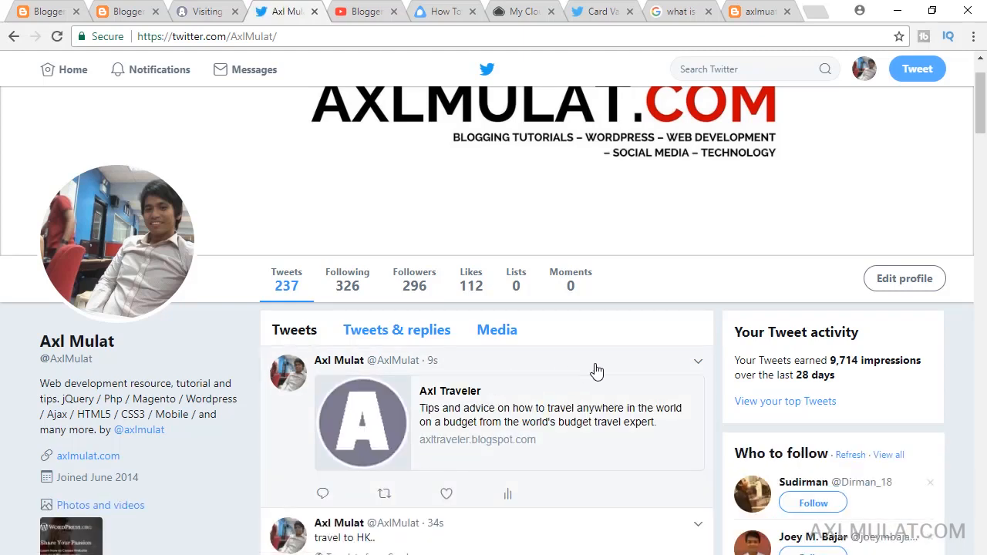
{"action": "mouse_move", "coordinate": [428, 422]}
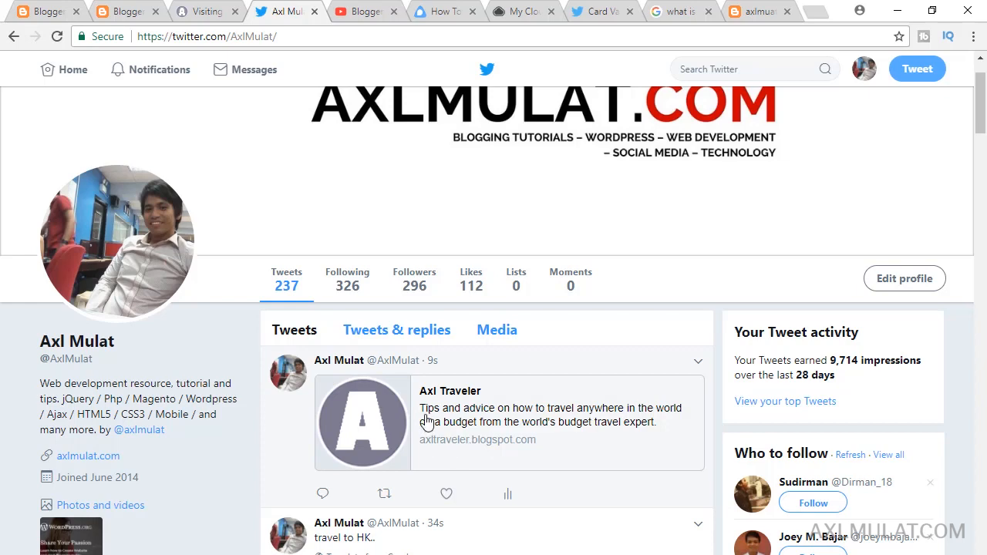
{"action": "mouse_move", "coordinate": [585, 446]}
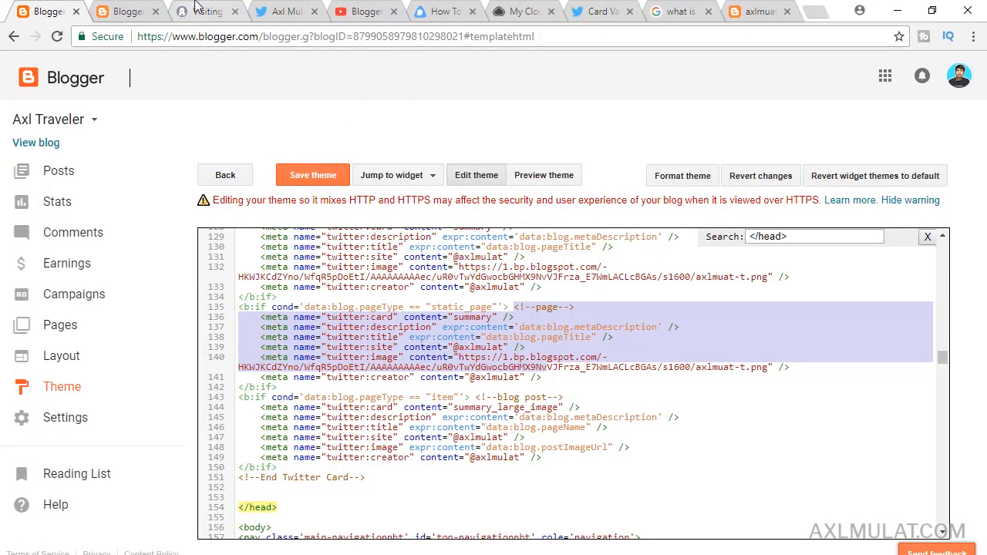
- Go from the Hong Kong post back to Twitter to view the Axl Traveler logo card
{"action": "left_click", "coordinate": [204, 10]}
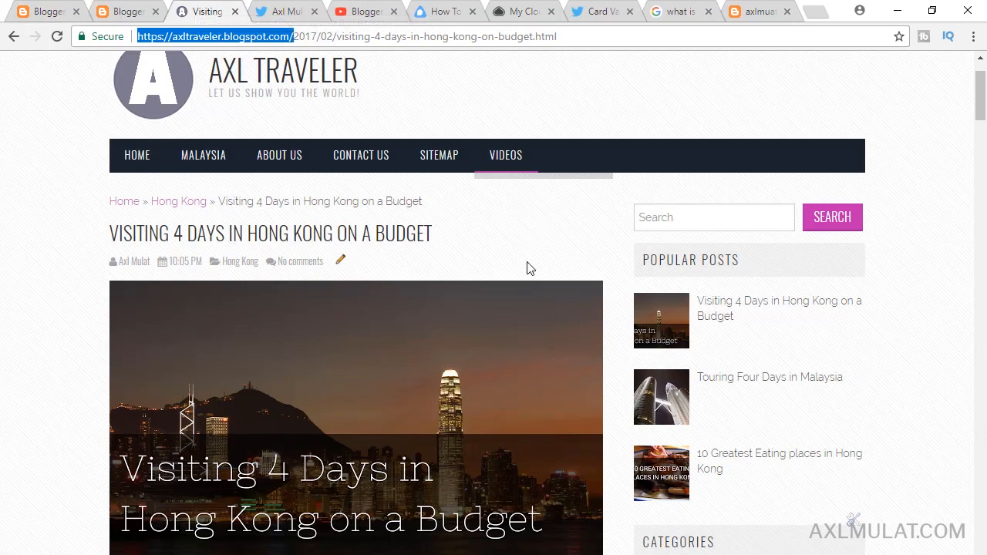
{"action": "left_click", "coordinate": [281, 11]}
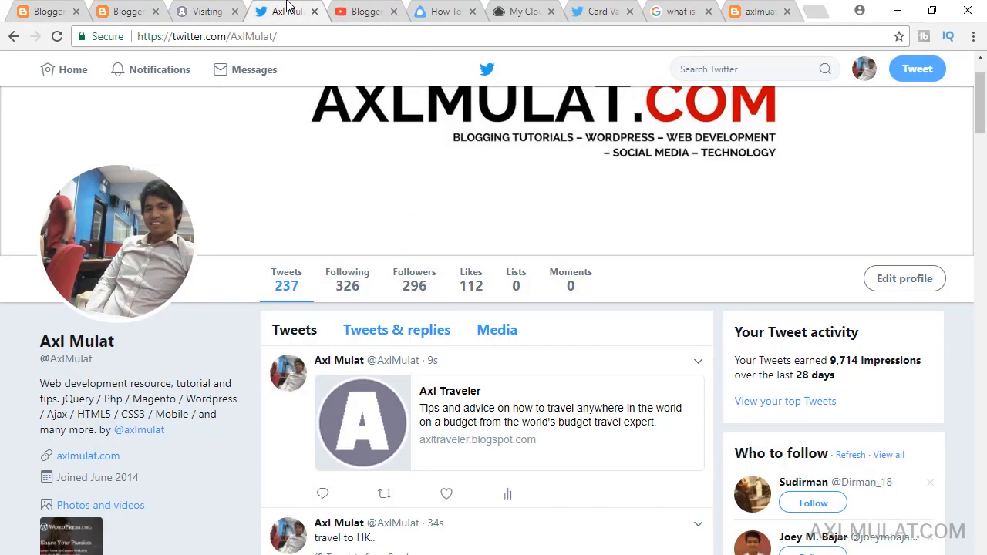